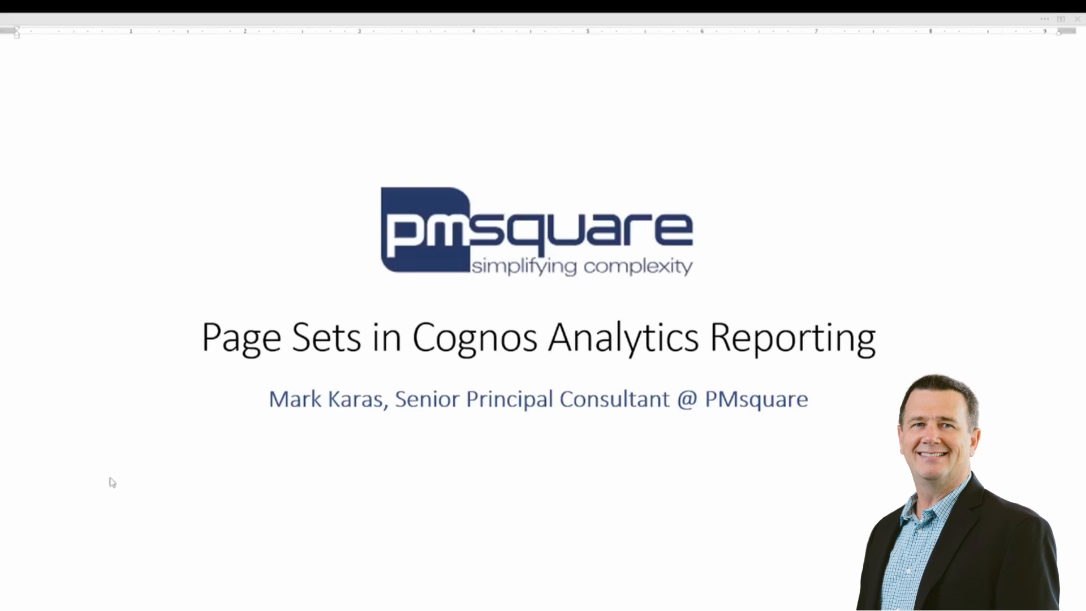
{"action": "mouse_move", "coordinate": [111, 476]}
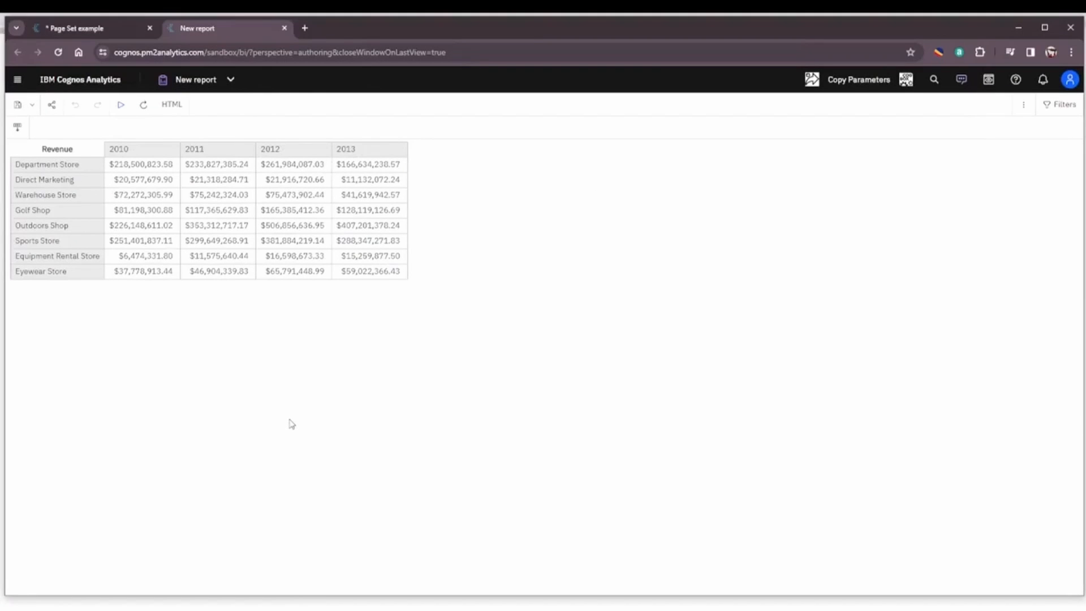
{"action": "mouse_move", "coordinate": [423, 412]}
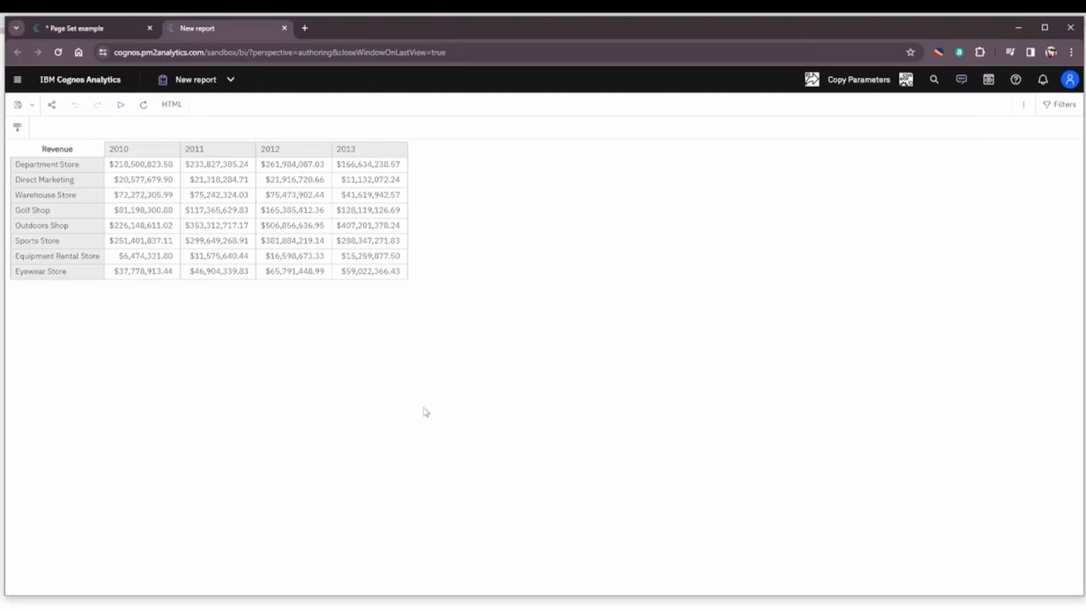
{"action": "mouse_move", "coordinate": [418, 412]}
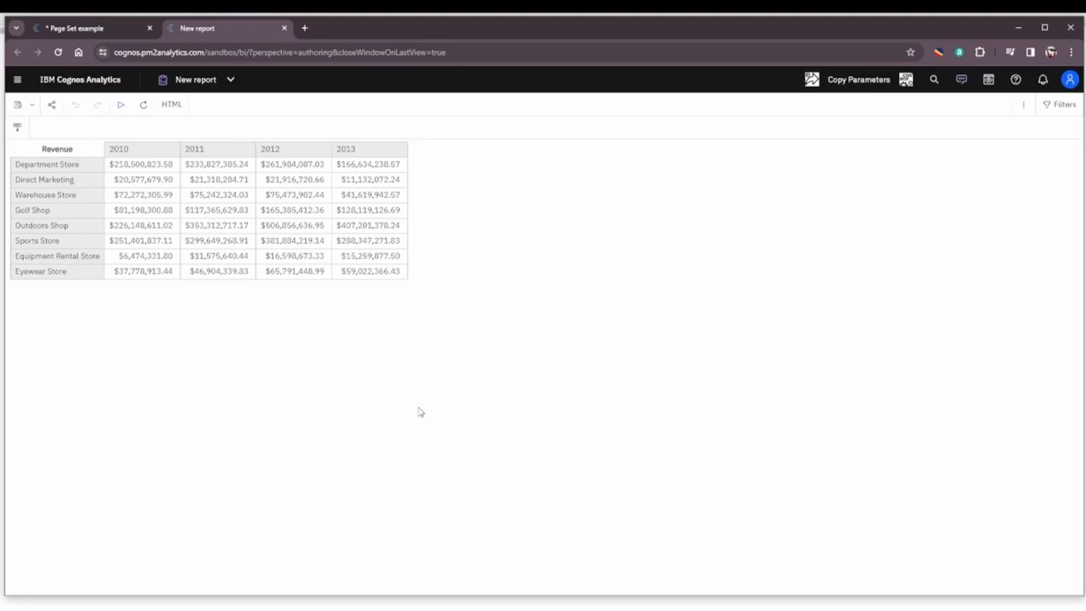
{"action": "mouse_move", "coordinate": [414, 412]}
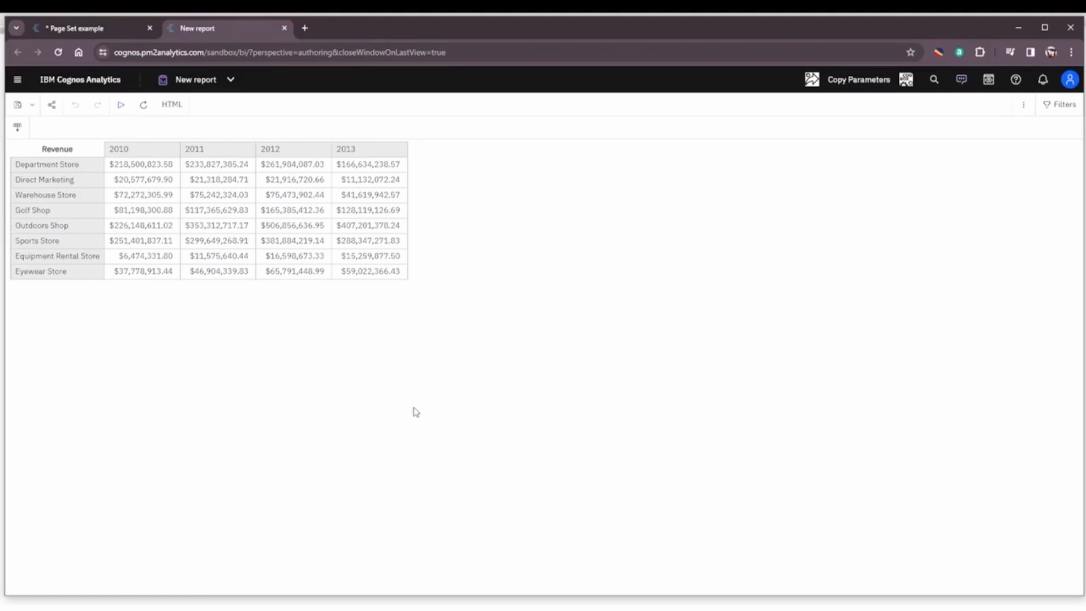
{"action": "mouse_move", "coordinate": [412, 412]}
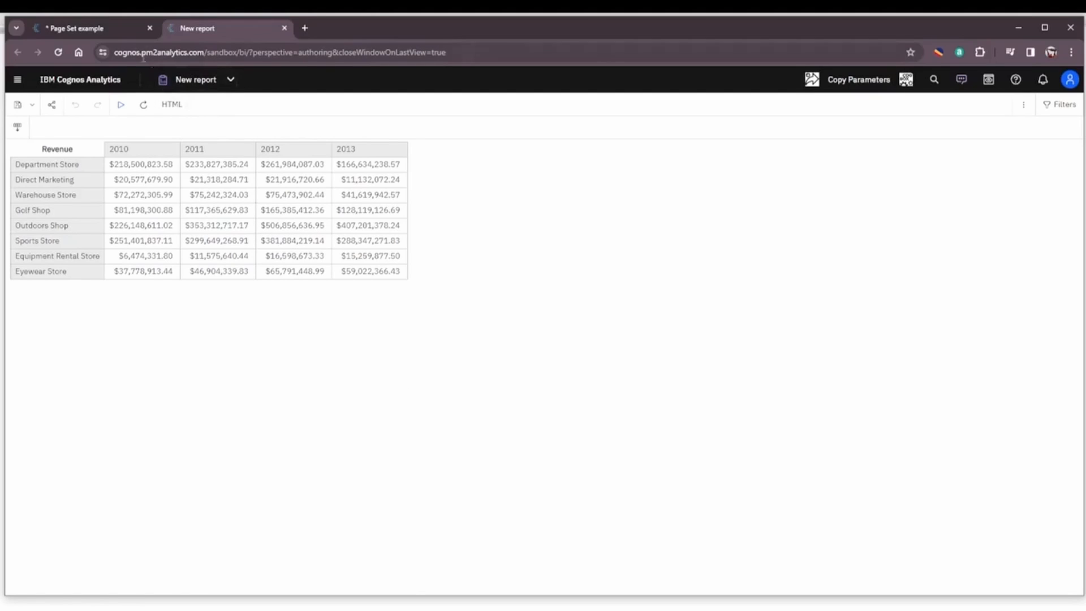
Step: View the Page Set example report's pages, then return to the revenue crosstab report
{"action": "left_click", "coordinate": [85, 28]}
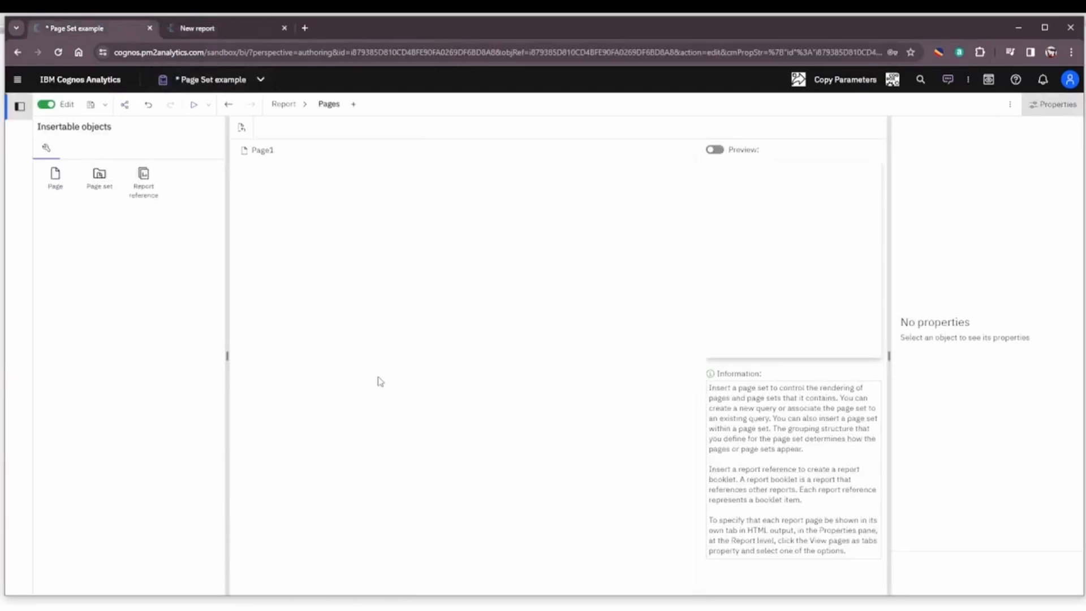
{"action": "mouse_move", "coordinate": [392, 378]}
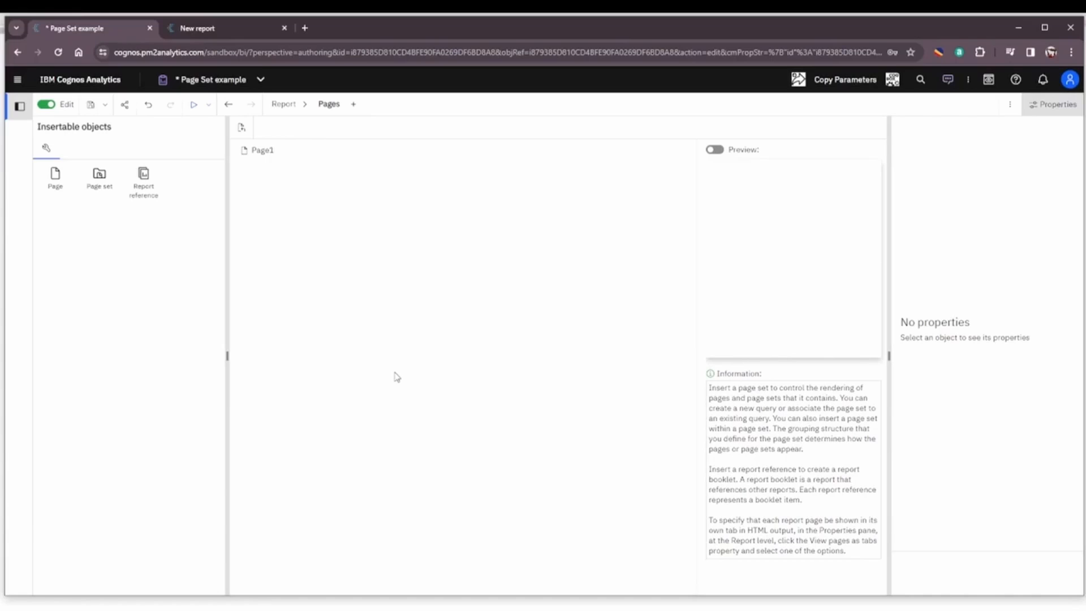
{"action": "mouse_move", "coordinate": [392, 368]}
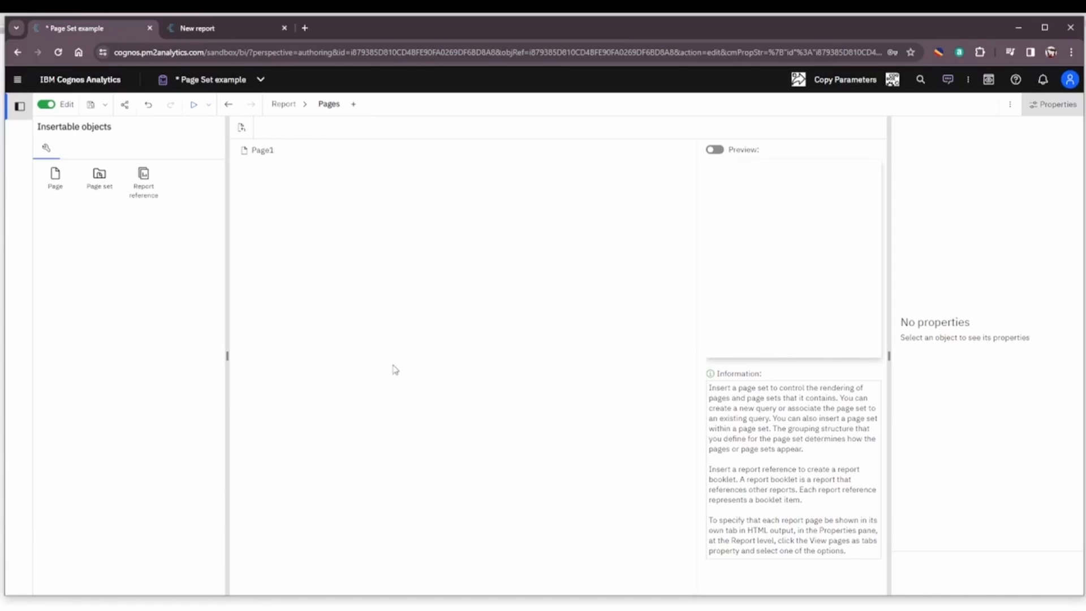
{"action": "mouse_move", "coordinate": [358, 369]}
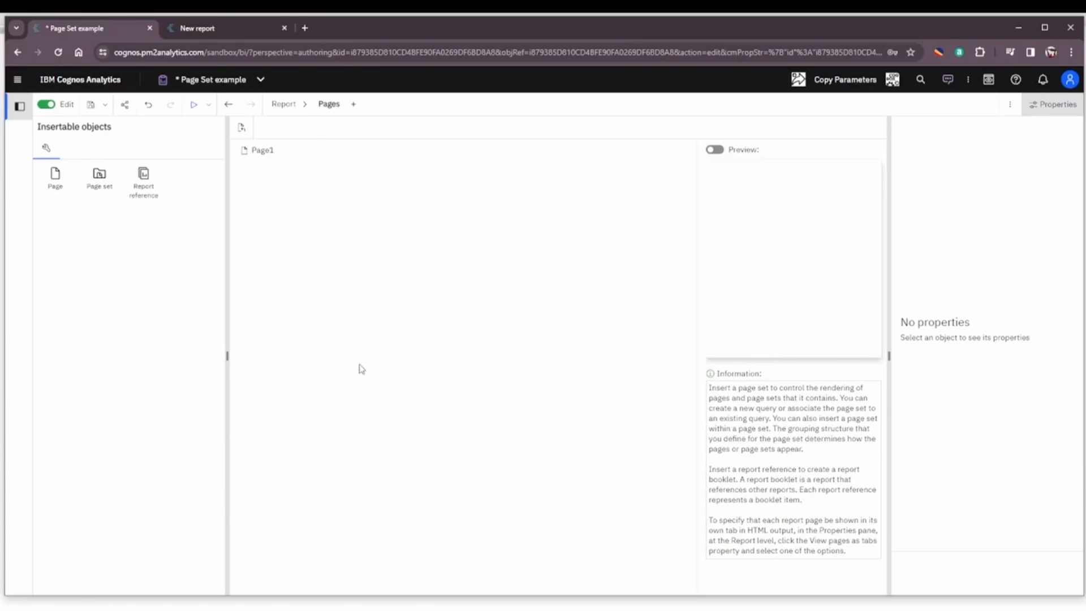
{"action": "mouse_move", "coordinate": [357, 364]}
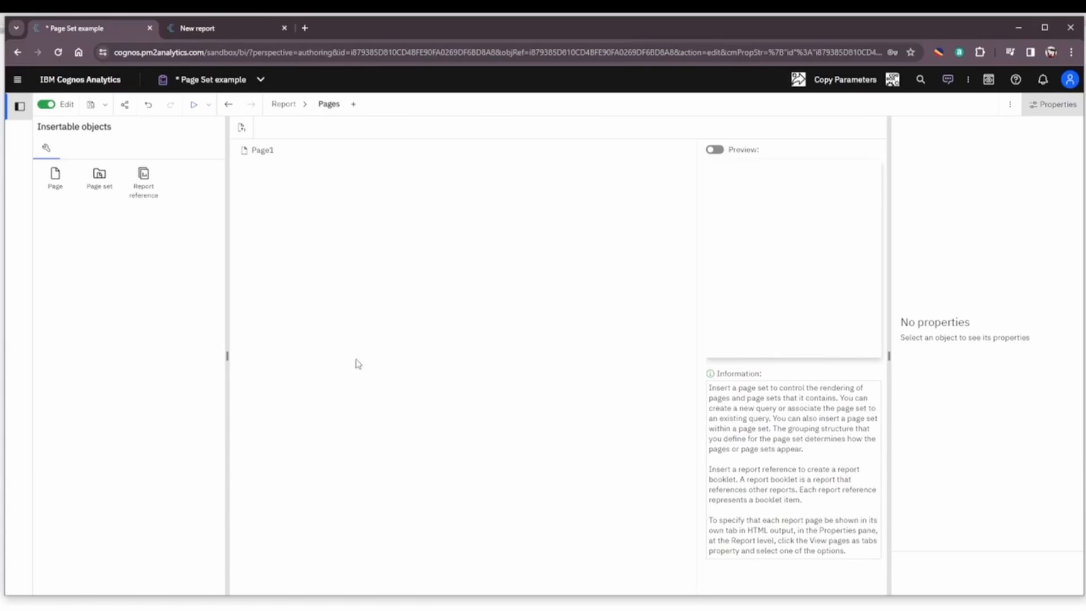
{"action": "left_click", "coordinate": [200, 28]}
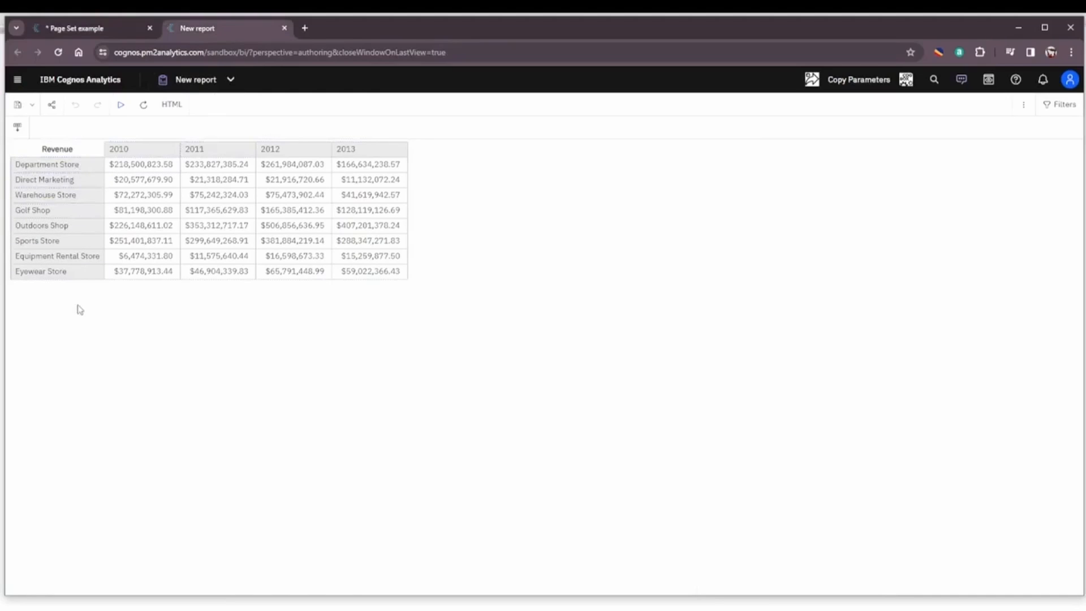
{"action": "mouse_move", "coordinate": [538, 386]}
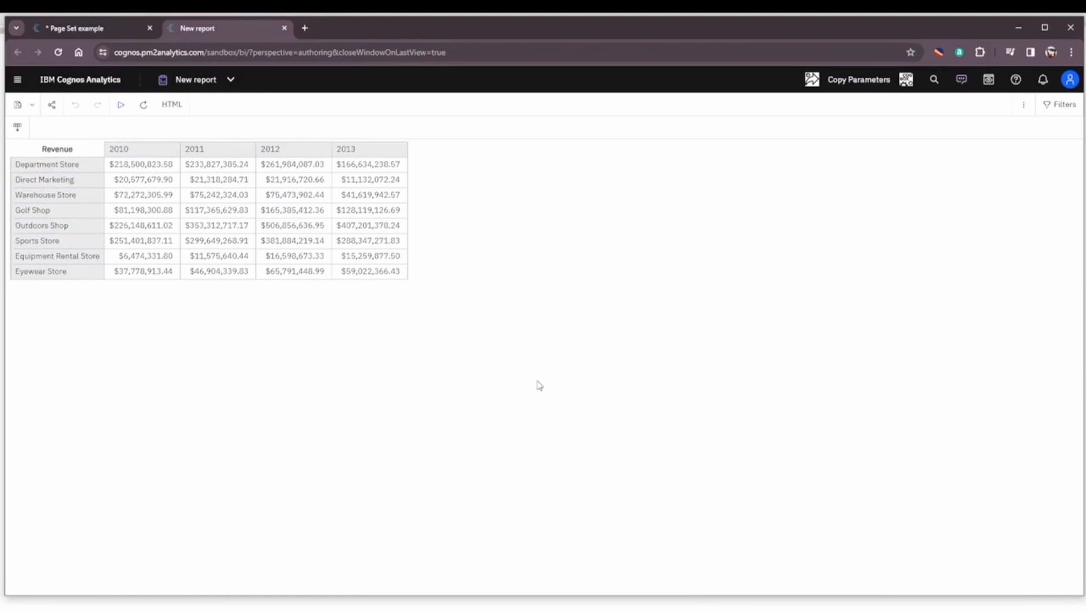
{"action": "mouse_move", "coordinate": [545, 405]}
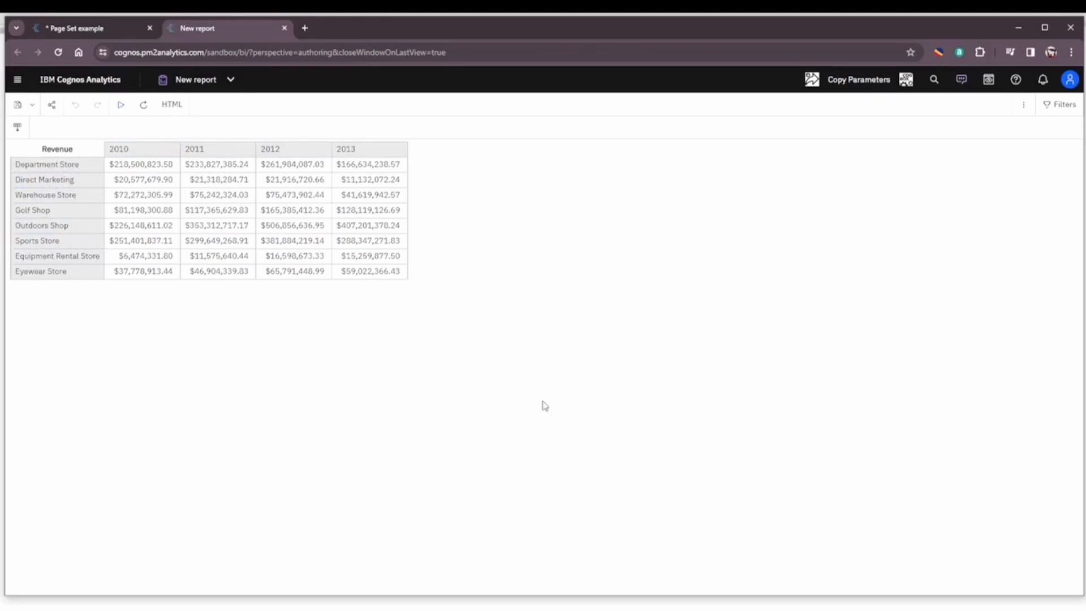
{"action": "mouse_move", "coordinate": [486, 384]}
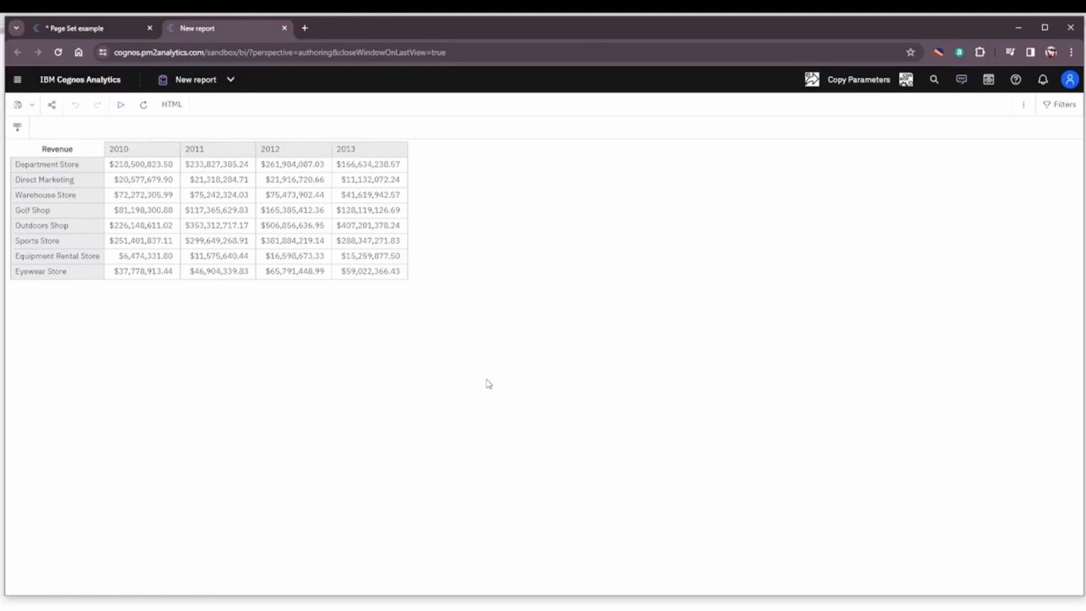
{"action": "mouse_move", "coordinate": [120, 41]}
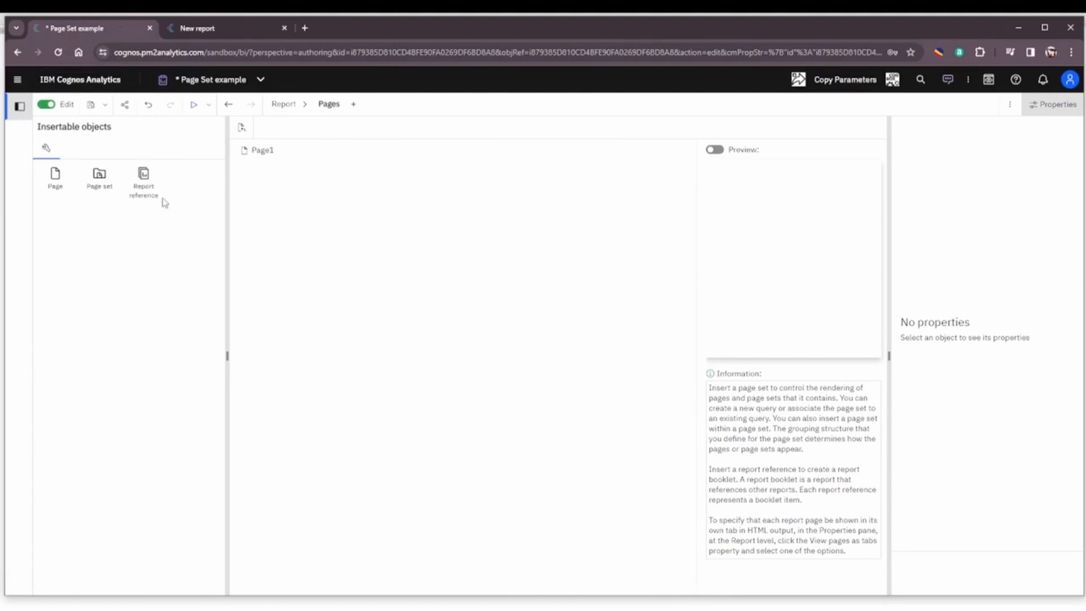
{"action": "mouse_move", "coordinate": [187, 285]}
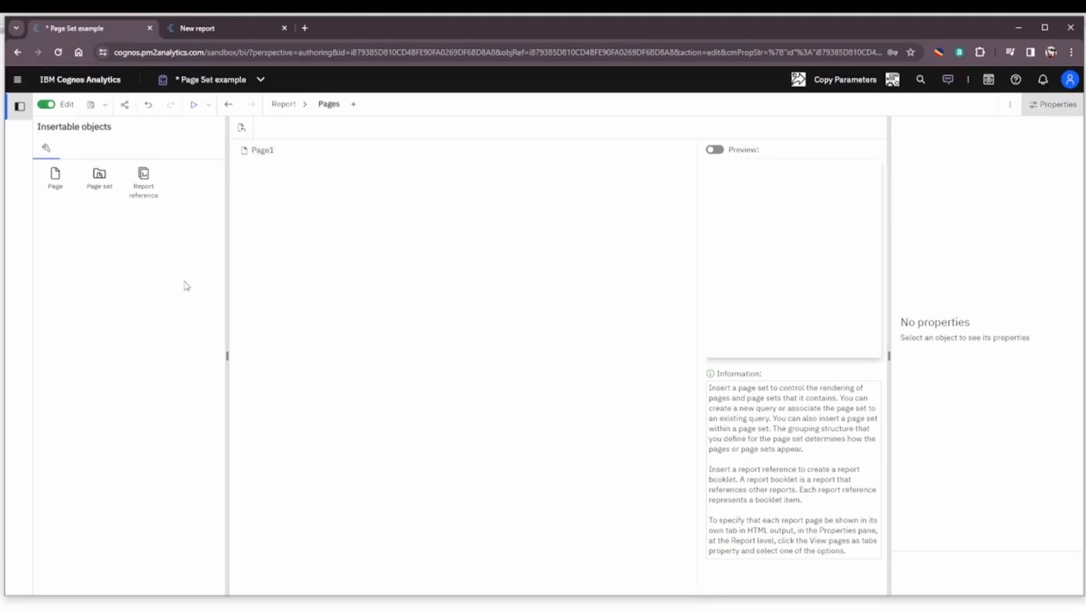
{"action": "mouse_move", "coordinate": [99, 177]}
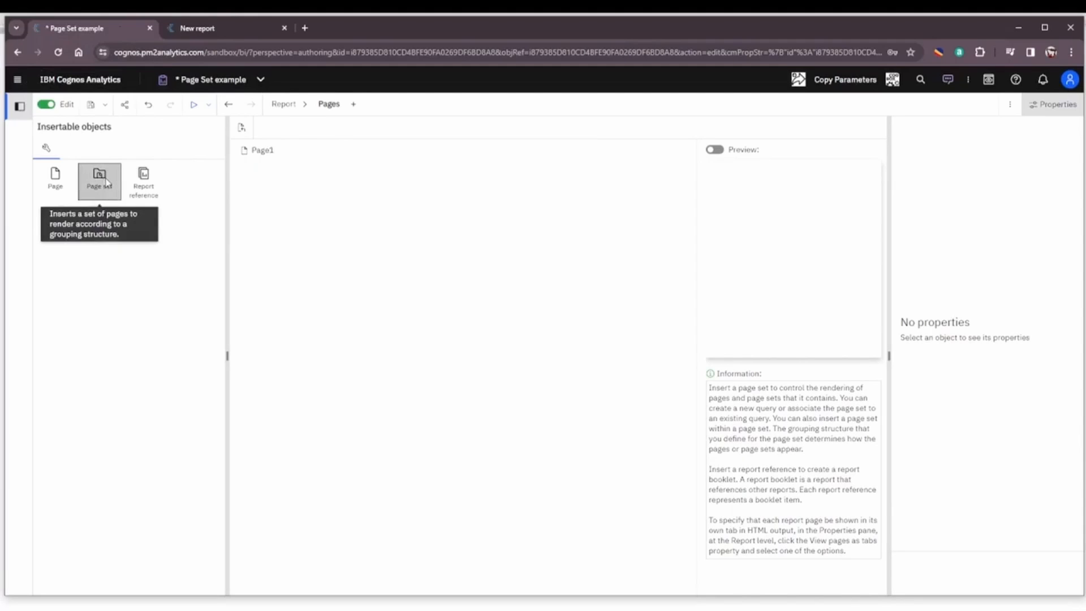
Step: Add a page set named 'Product Line Page set' on the Product Lines query grouped by Product line
{"action": "left_click", "coordinate": [99, 175]}
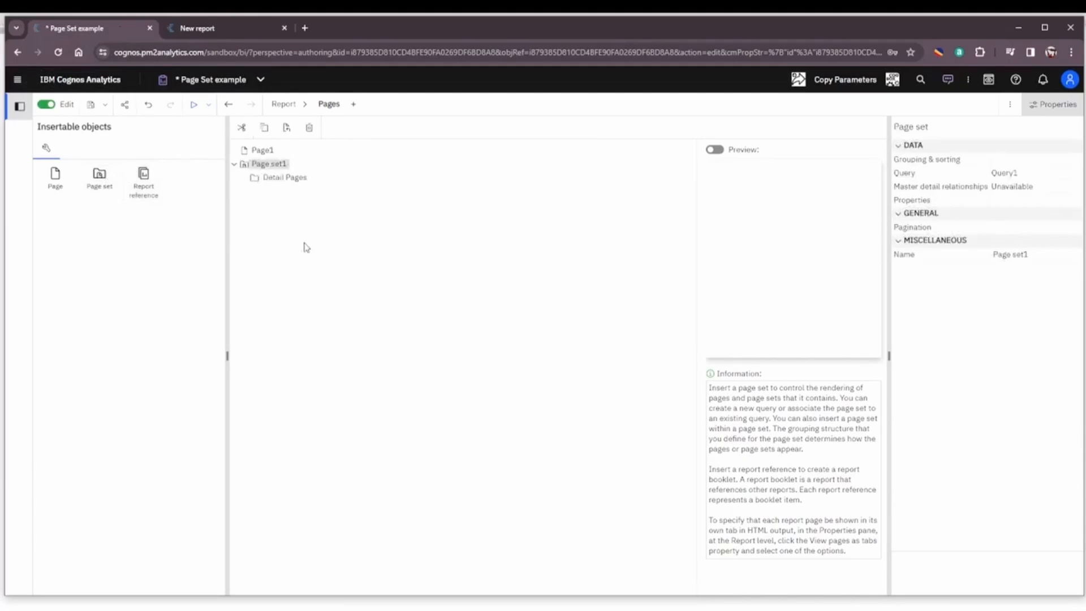
{"action": "mouse_move", "coordinate": [457, 286]}
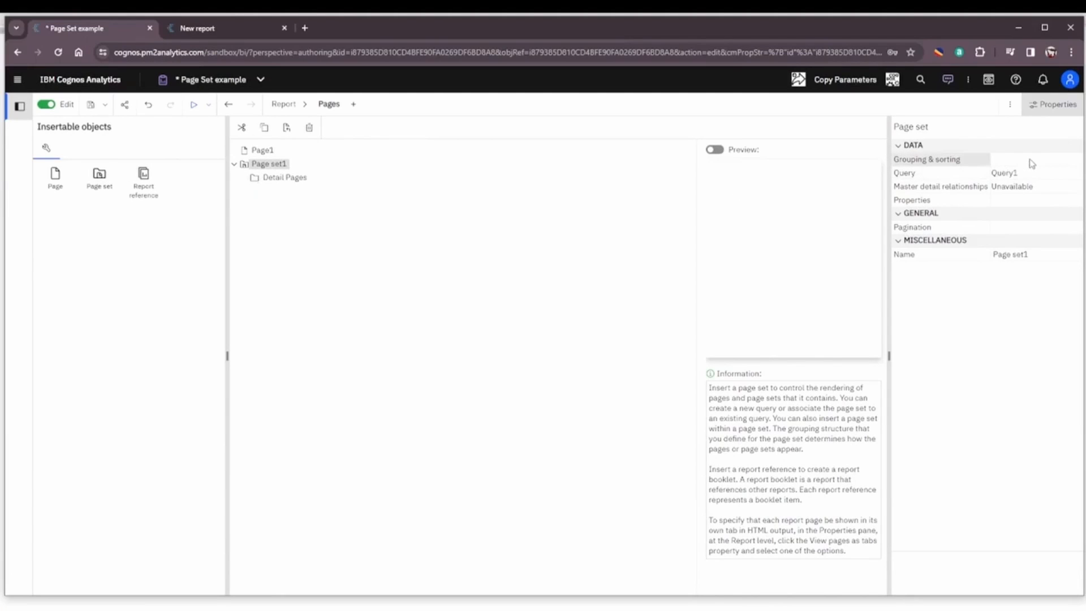
{"action": "left_click", "coordinate": [1034, 253]}
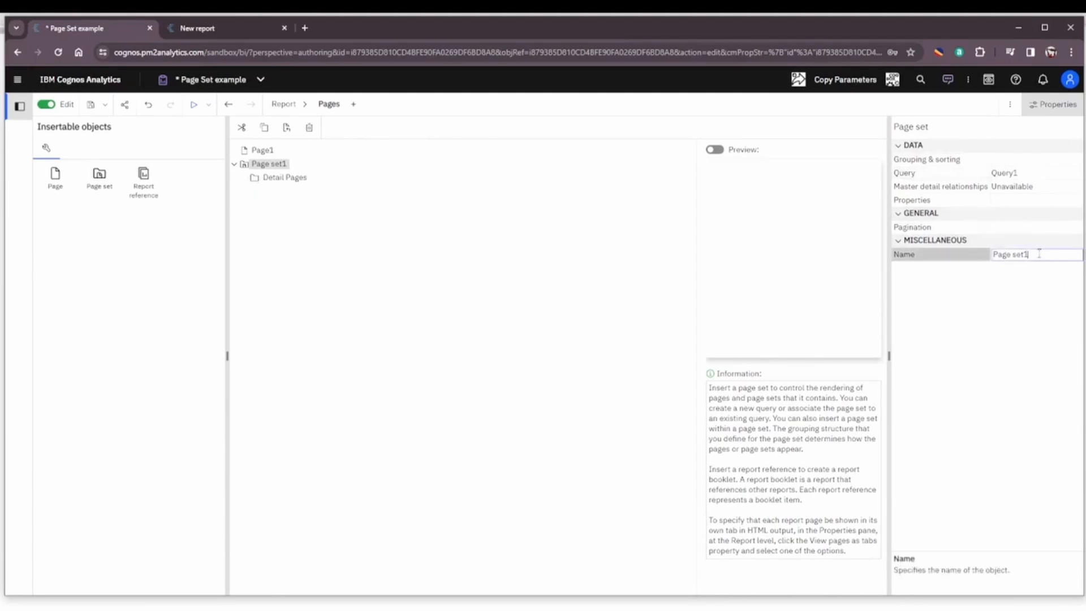
{"action": "type", "text": "Product Line"}
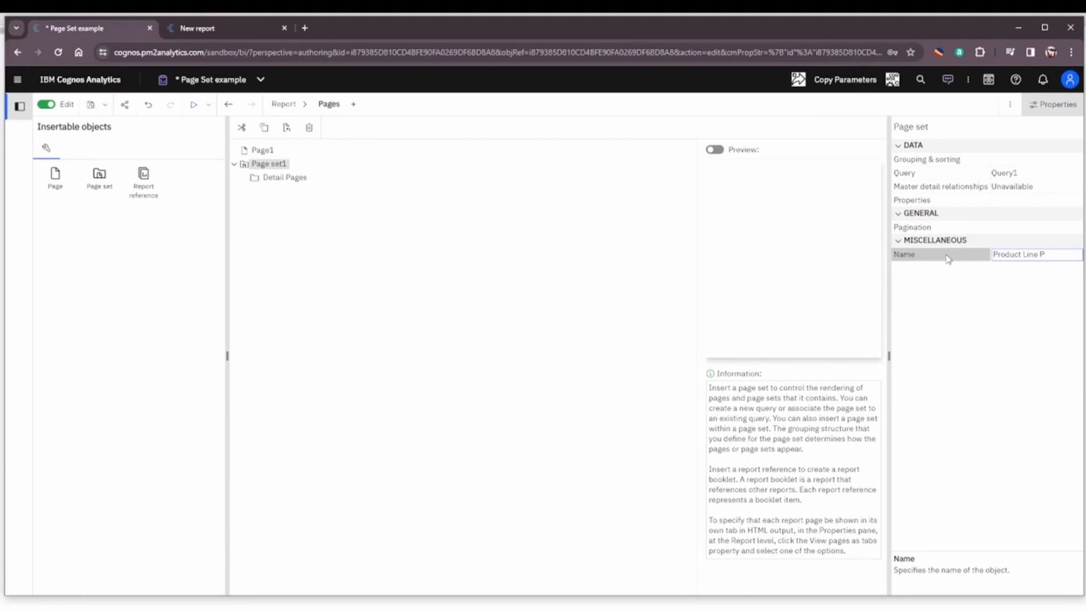
{"action": "type", "text": "Product Line Page set"}
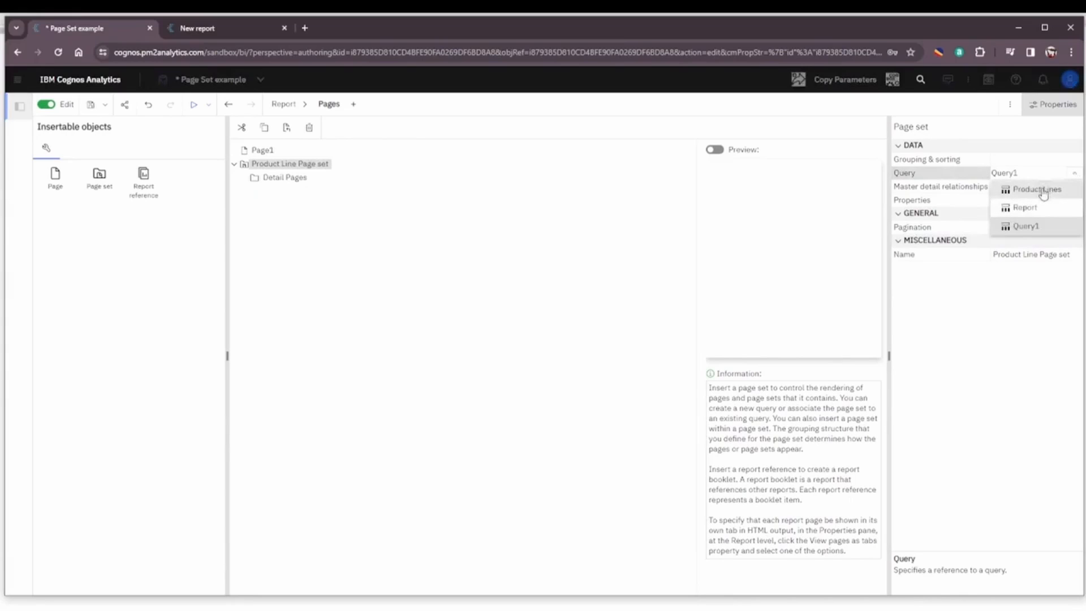
{"action": "left_click", "coordinate": [1039, 189]}
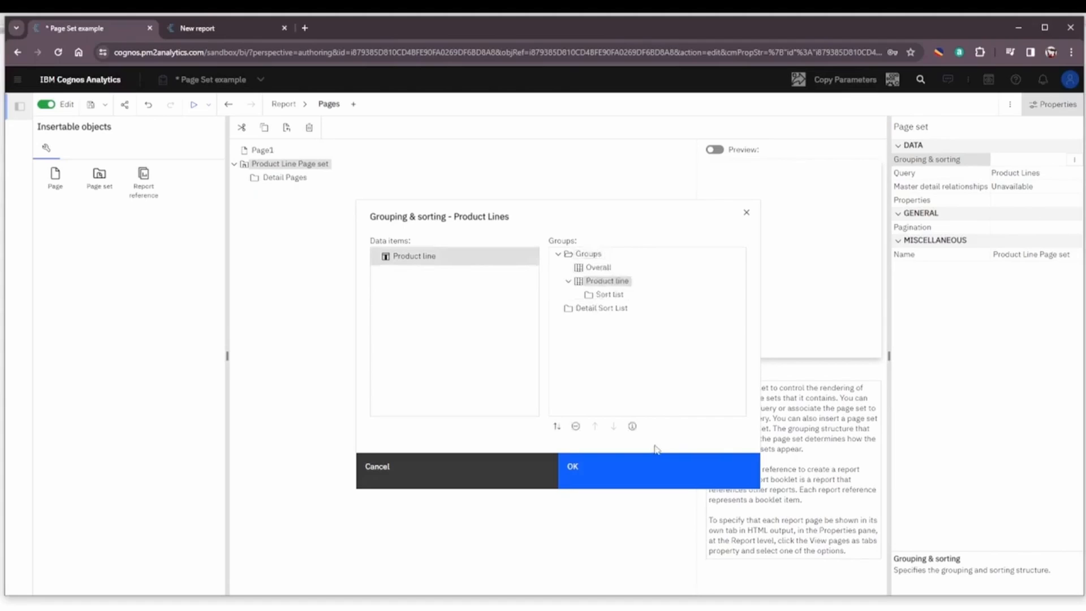
{"action": "mouse_move", "coordinate": [656, 471]}
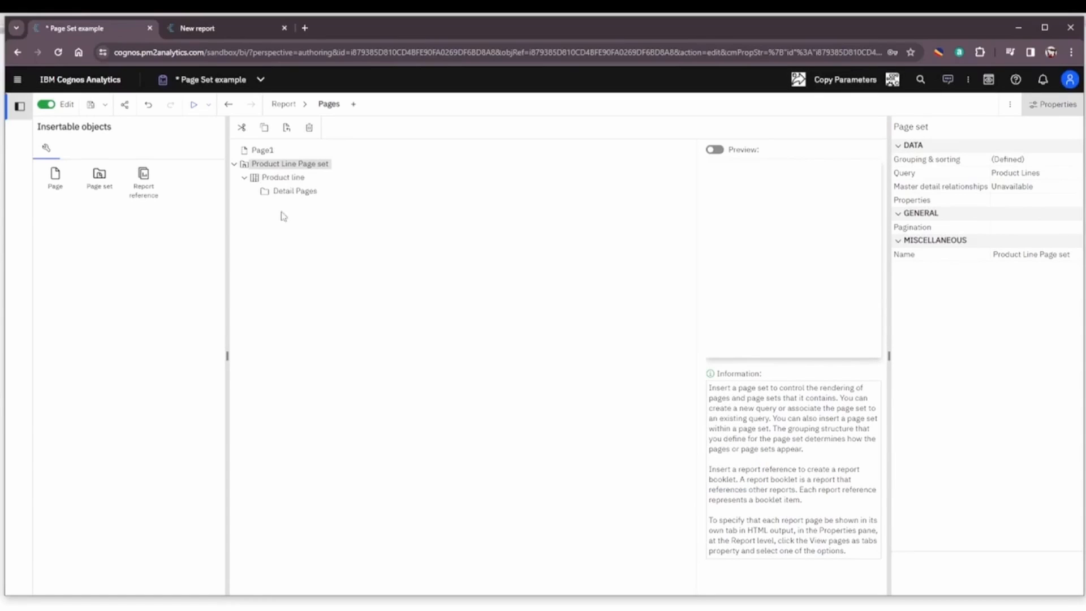
Step: Move Page1 into the page set's Detail Pages and select its revenue crosstab
{"action": "left_click", "coordinate": [259, 149]}
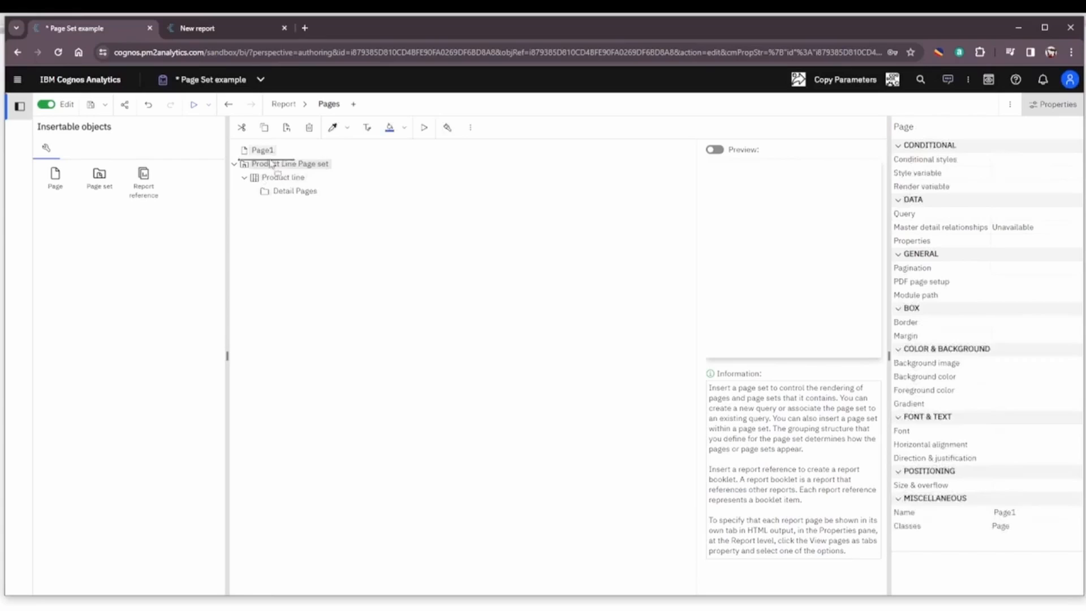
{"action": "left_click", "coordinate": [294, 191]}
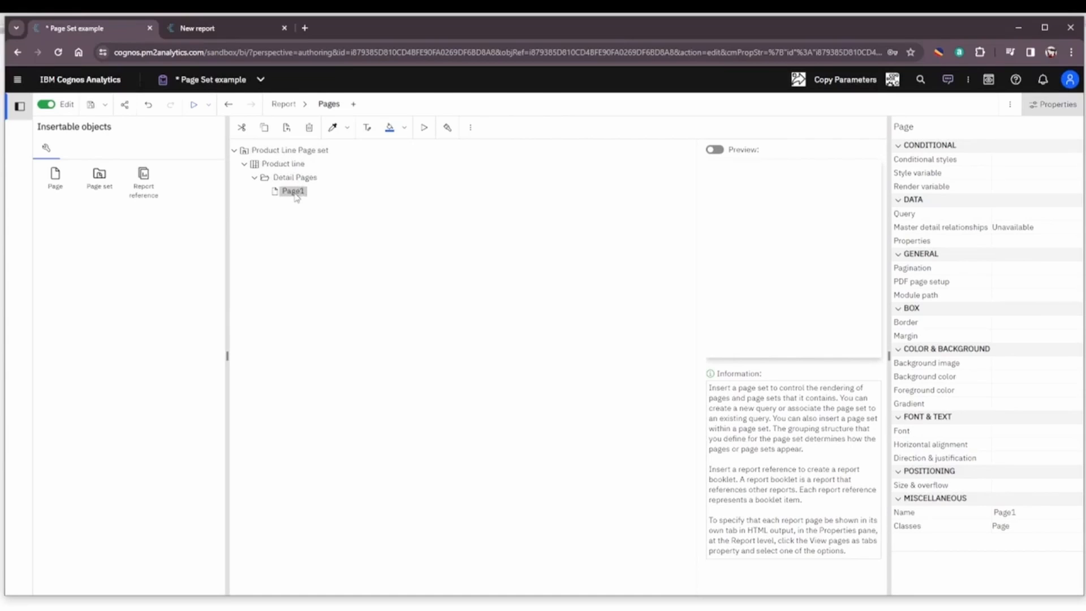
{"action": "double_click", "coordinate": [290, 190]}
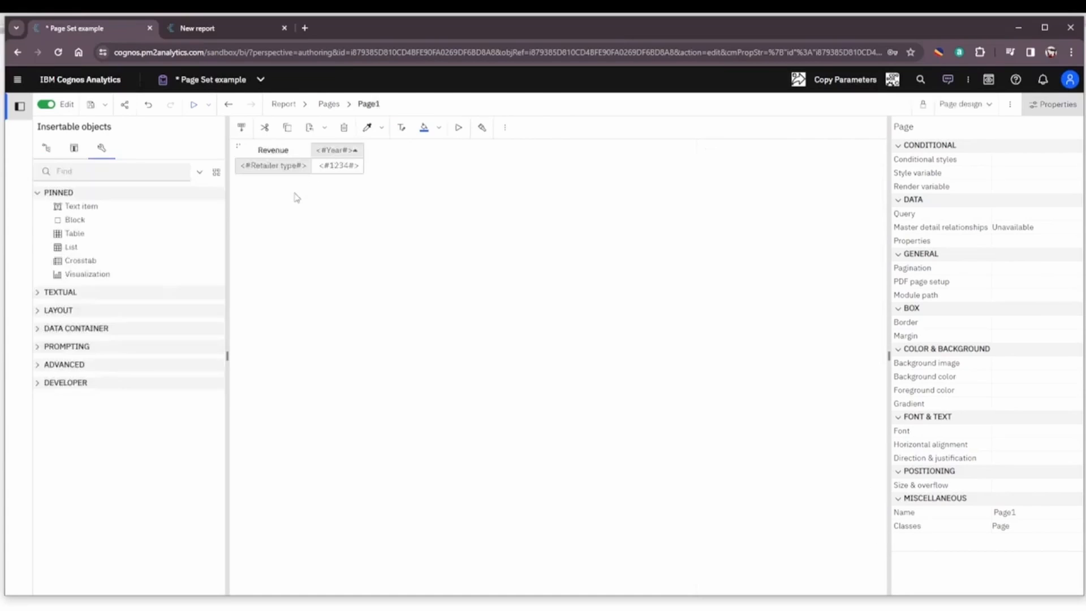
{"action": "left_click", "coordinate": [272, 158]}
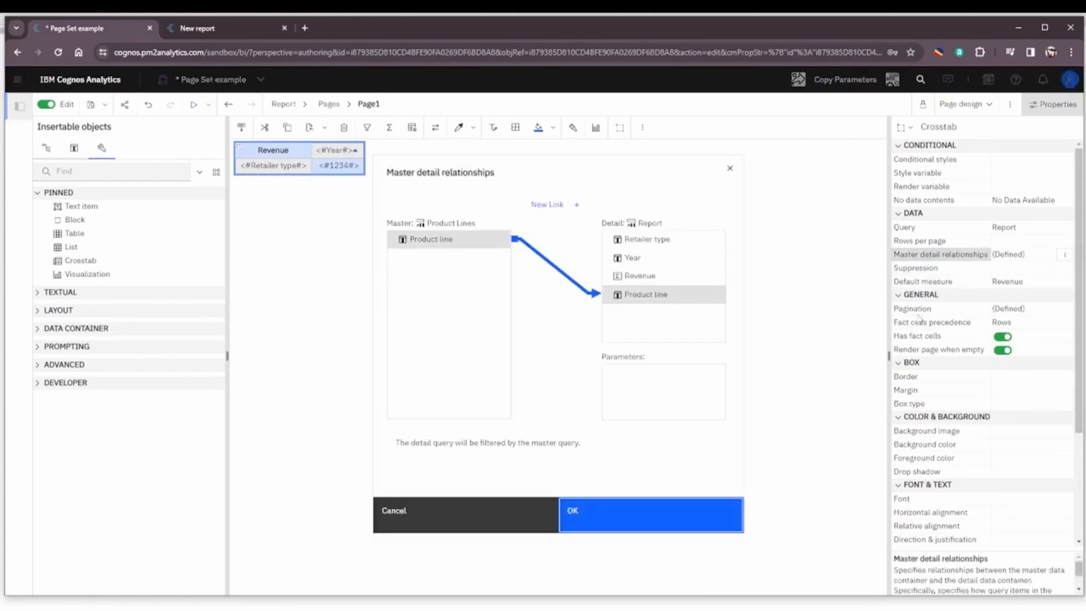
{"action": "mouse_move", "coordinate": [286, 272]}
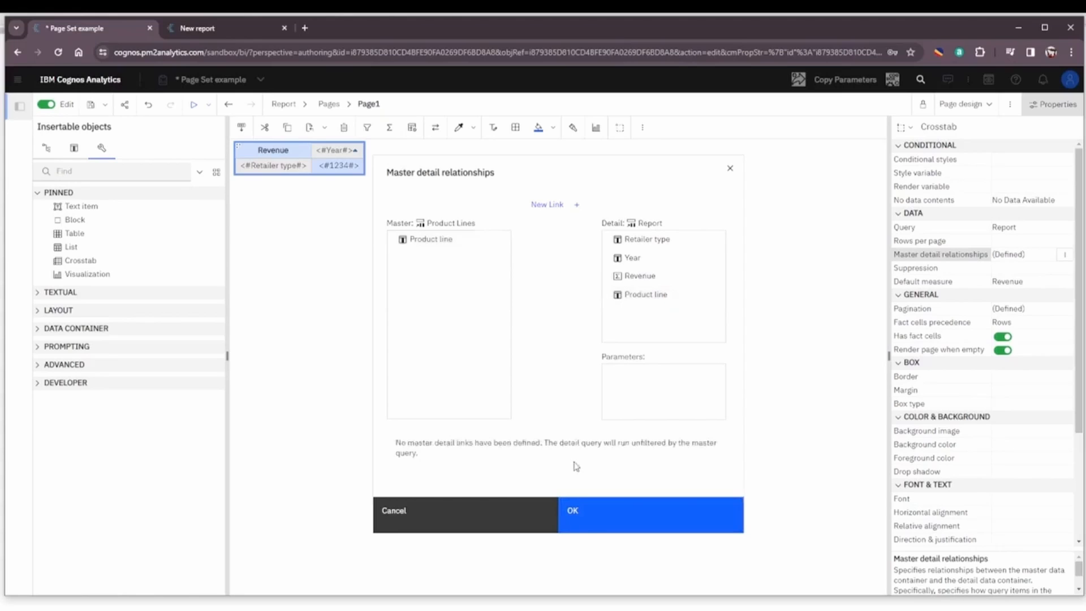
{"action": "mouse_move", "coordinate": [396, 265]}
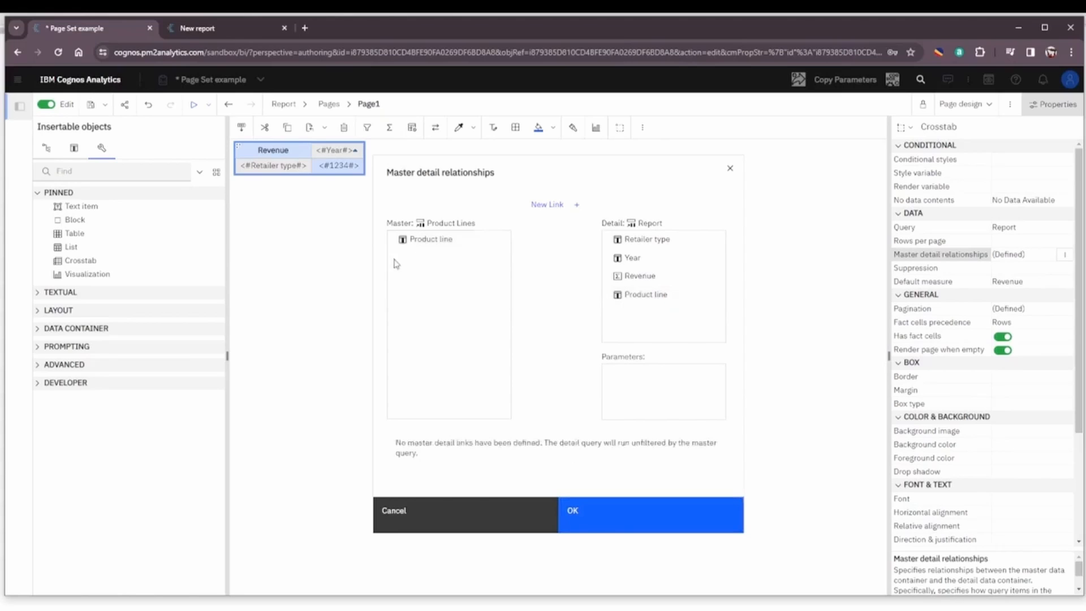
Step: Link the crosstab to the page set with a master-detail relationship on Product line
{"action": "left_click", "coordinate": [554, 205]}
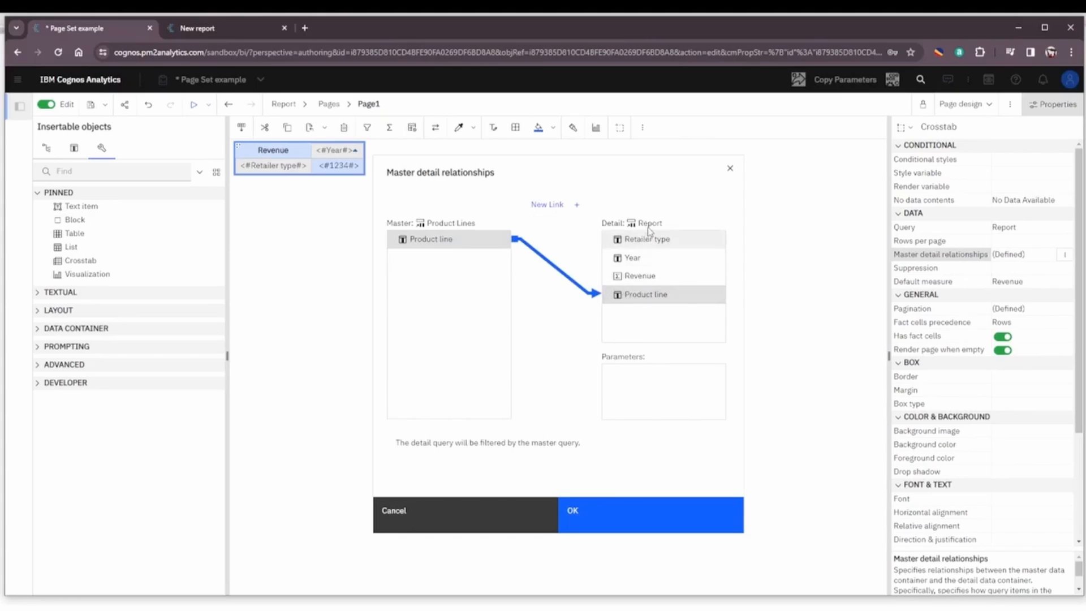
{"action": "left_click", "coordinate": [649, 516]}
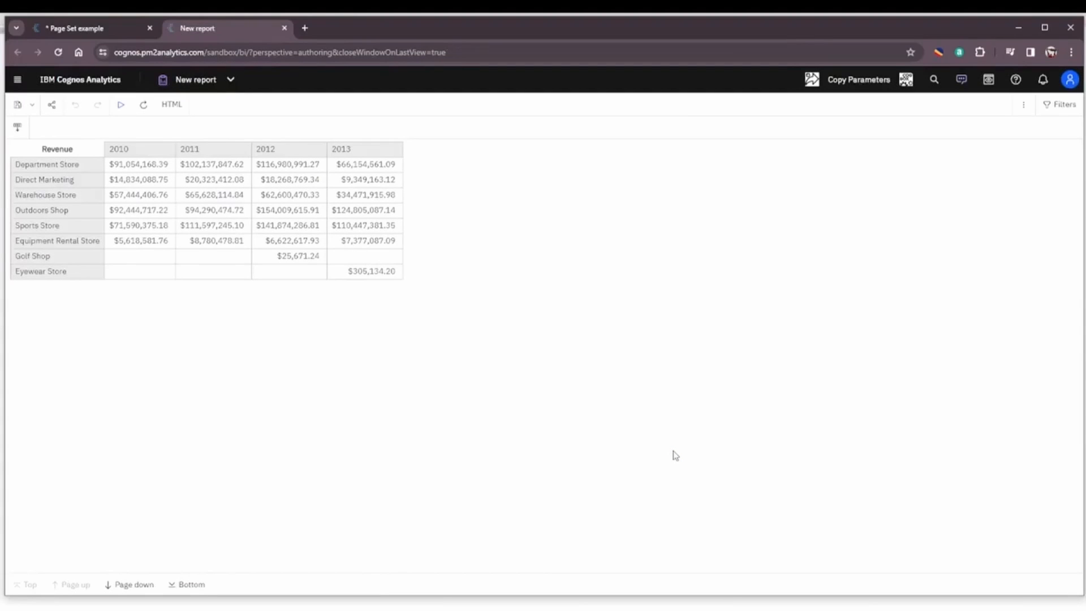
{"action": "mouse_move", "coordinate": [389, 459]}
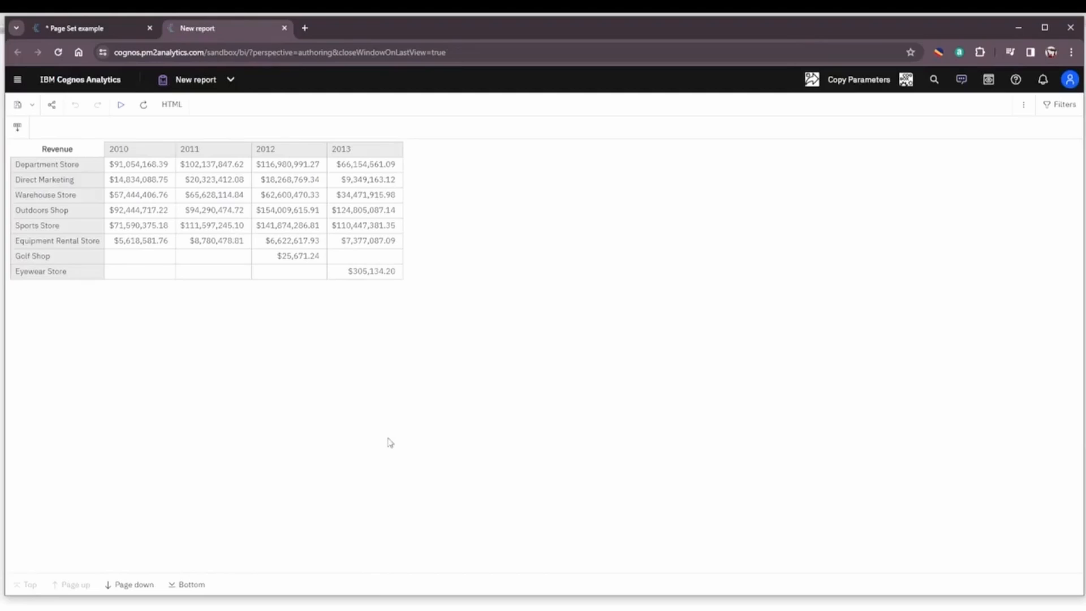
{"action": "mouse_move", "coordinate": [66, 452]}
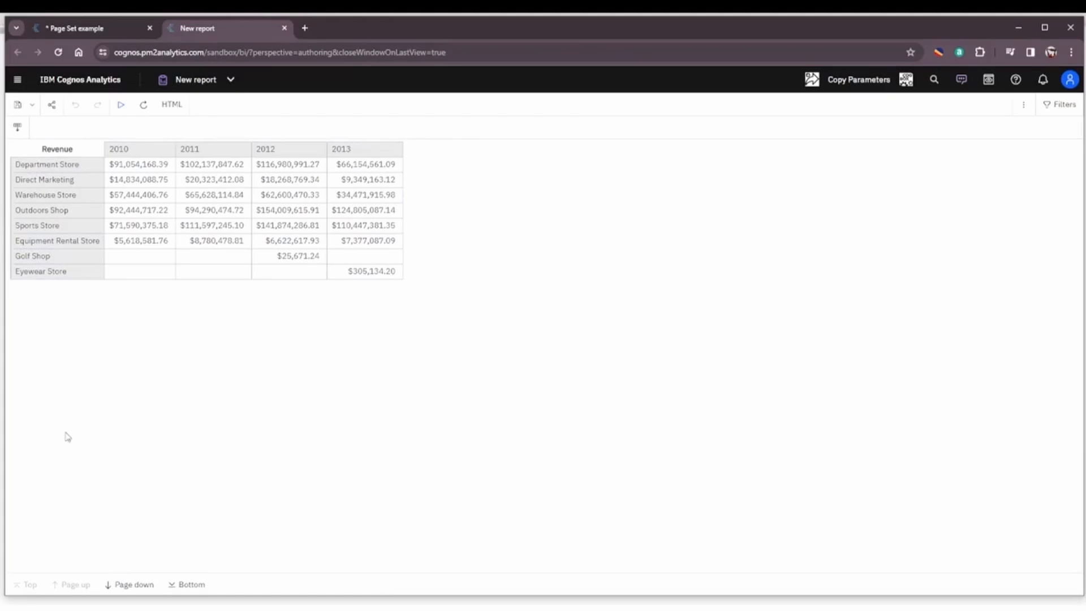
Step: Page through the HTML output, one revenue crosstab per product line, then return to authoring
{"action": "left_click", "coordinate": [131, 584]}
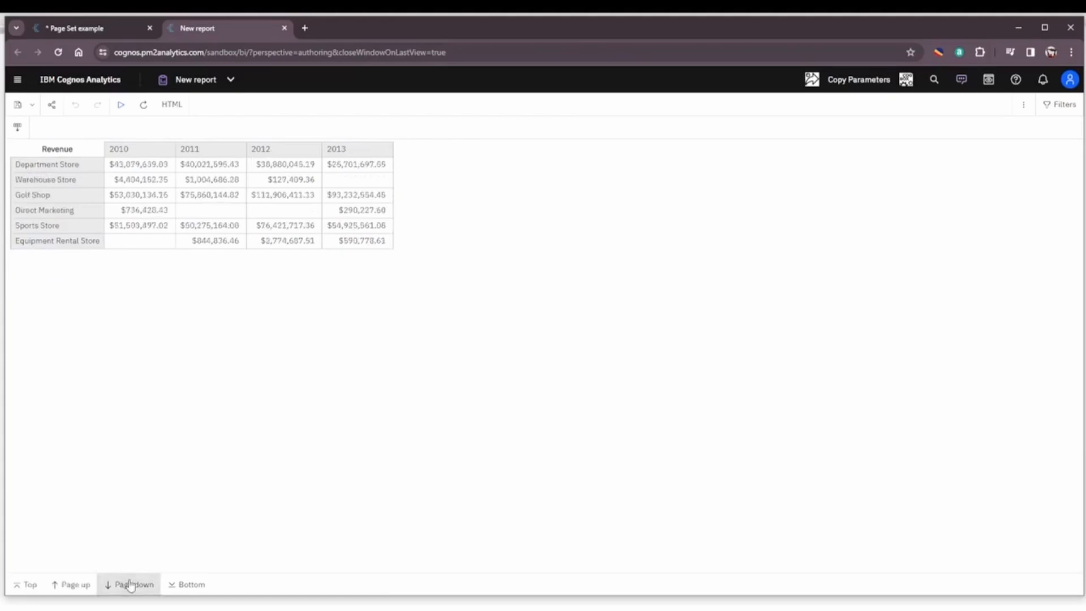
{"action": "left_click", "coordinate": [126, 600]}
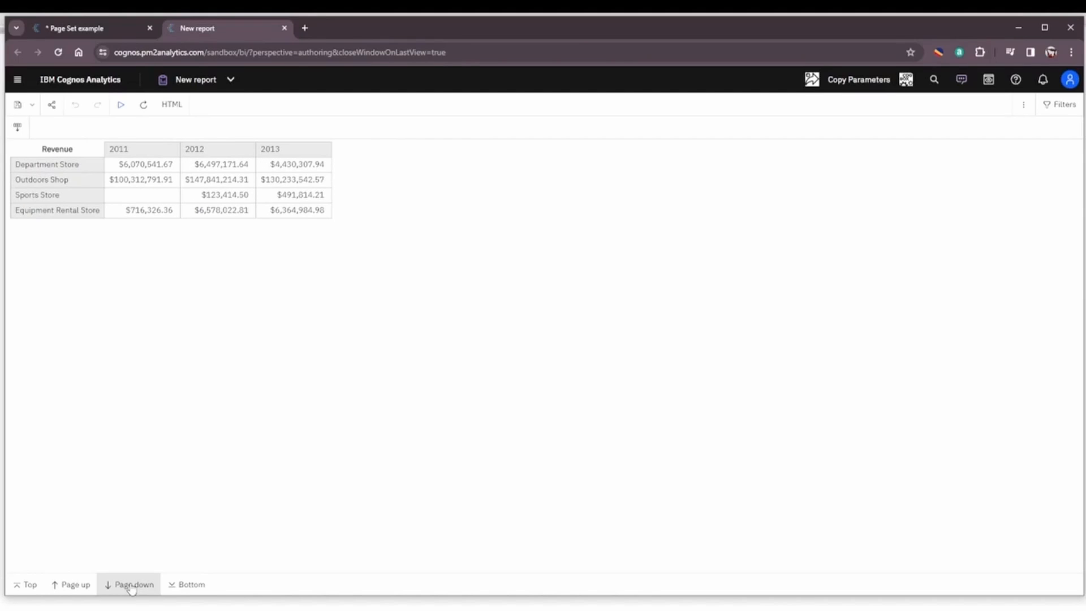
{"action": "left_click", "coordinate": [129, 584]}
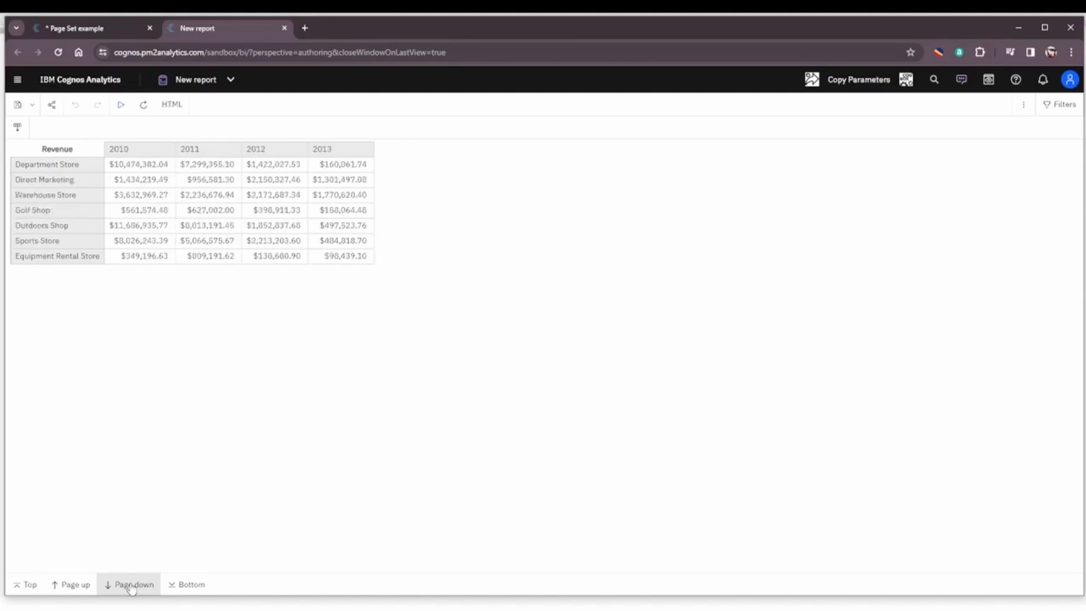
{"action": "left_click", "coordinate": [129, 584]}
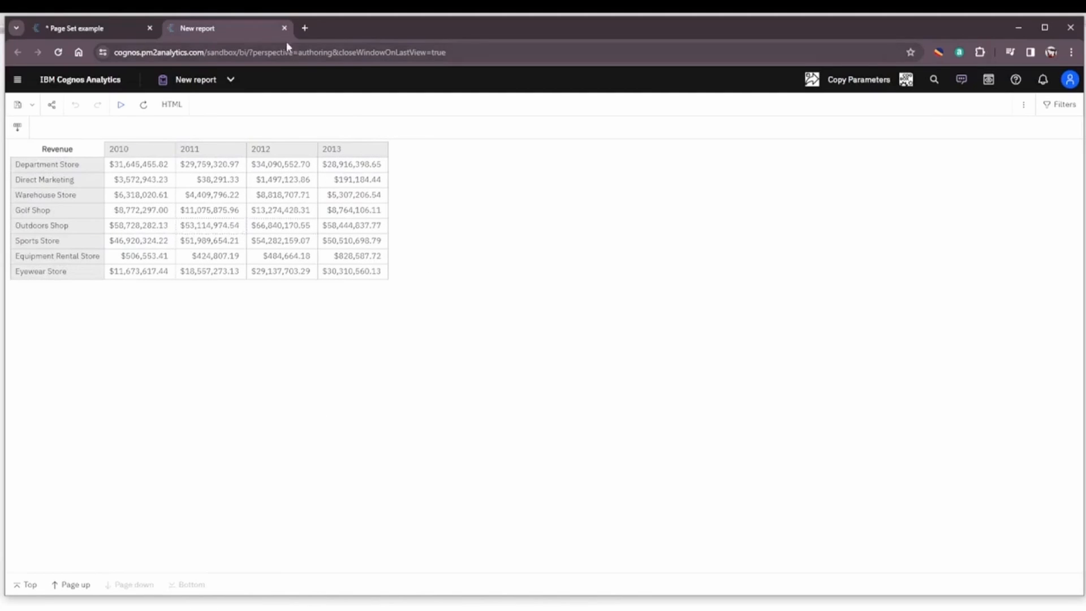
{"action": "left_click", "coordinate": [85, 28]}
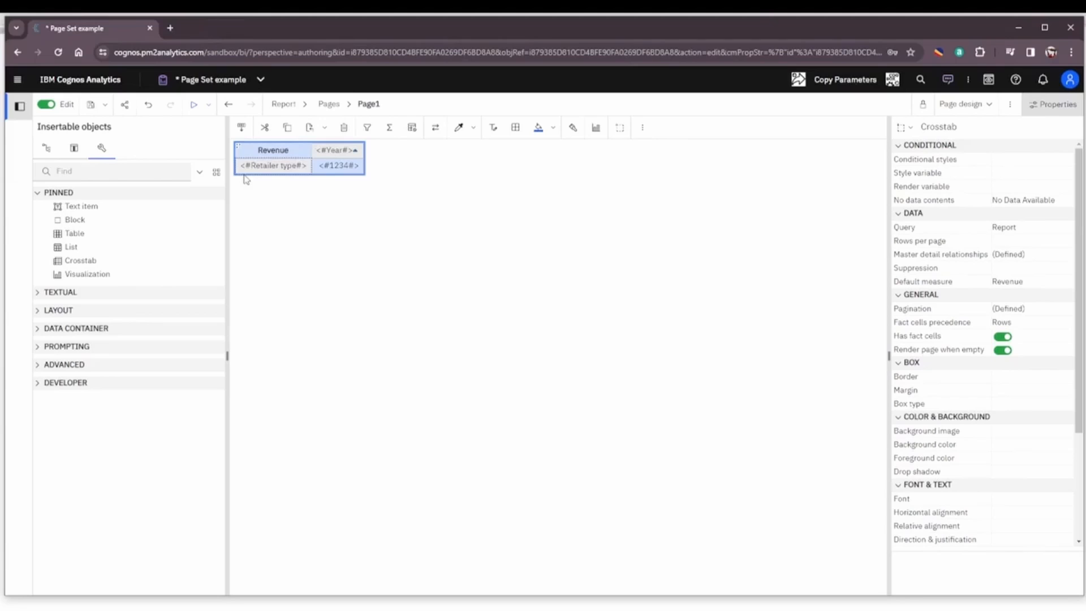
{"action": "mouse_move", "coordinate": [79, 278]}
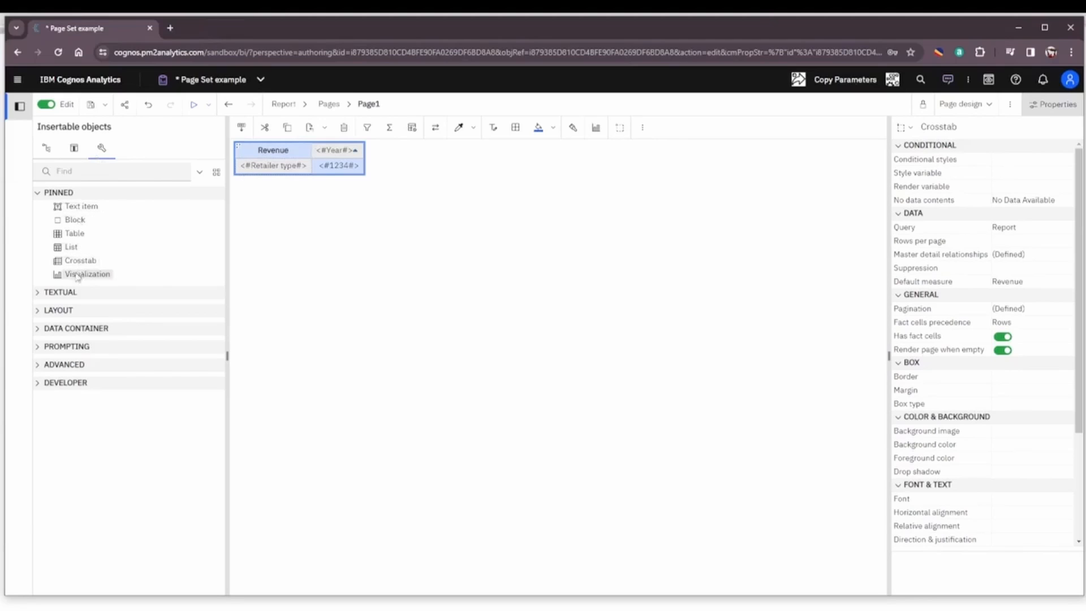
Step: Insert a layout calculation heading defined as [Product Lines].[Product line] above the crosstab
{"action": "left_click", "coordinate": [60, 292]}
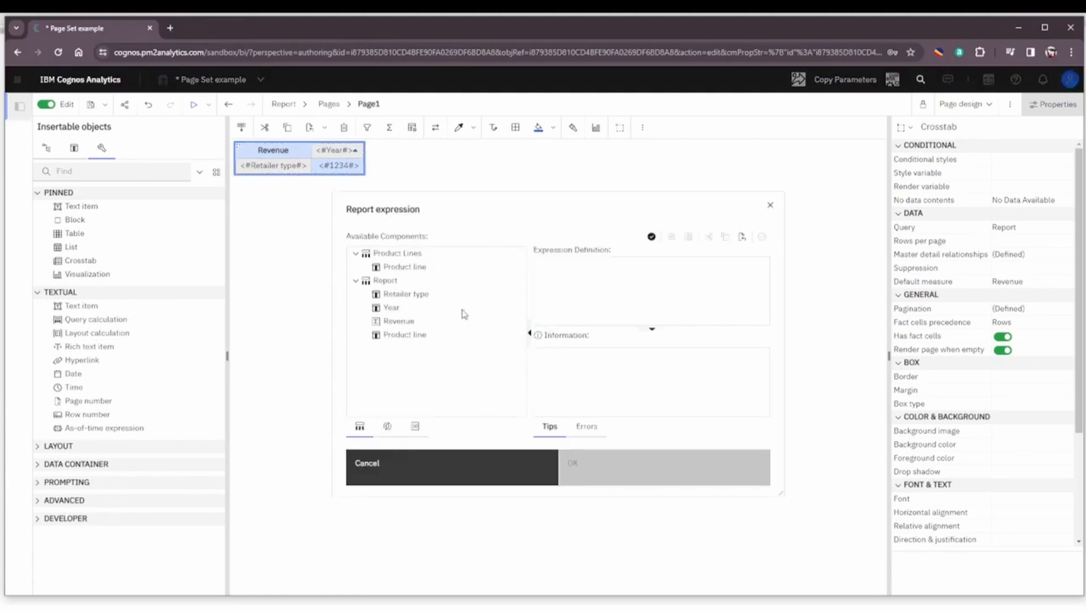
{"action": "left_click", "coordinate": [405, 267]}
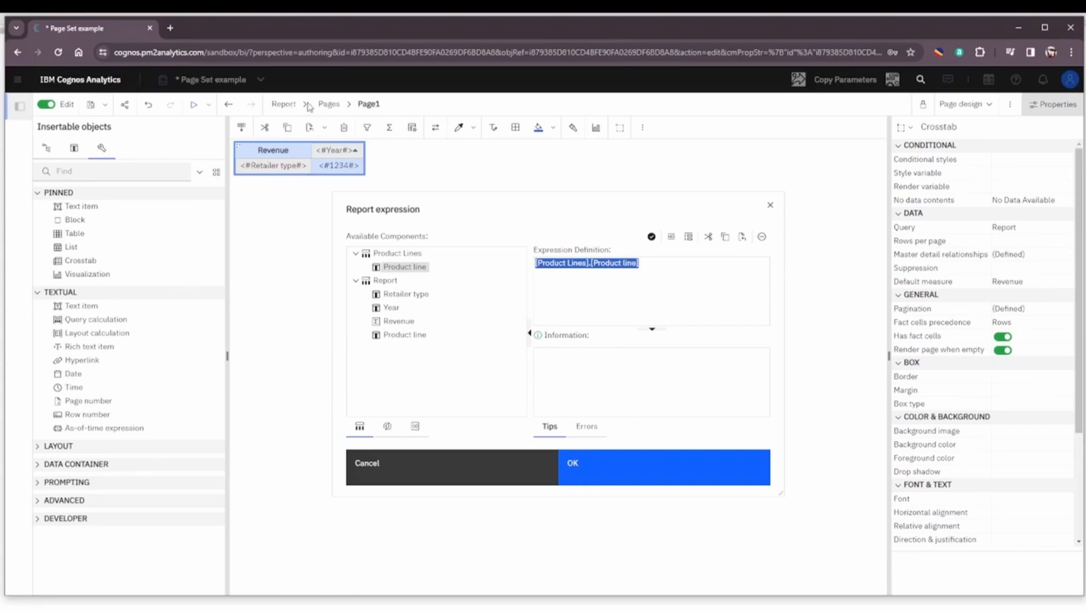
{"action": "mouse_move", "coordinate": [374, 171]}
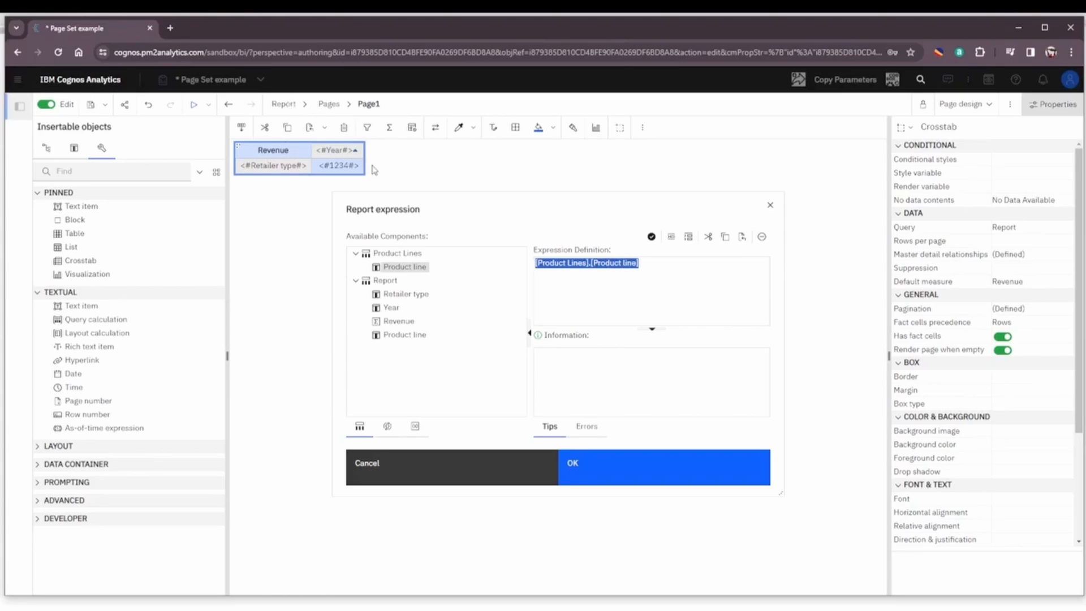
{"action": "mouse_move", "coordinate": [780, 428]}
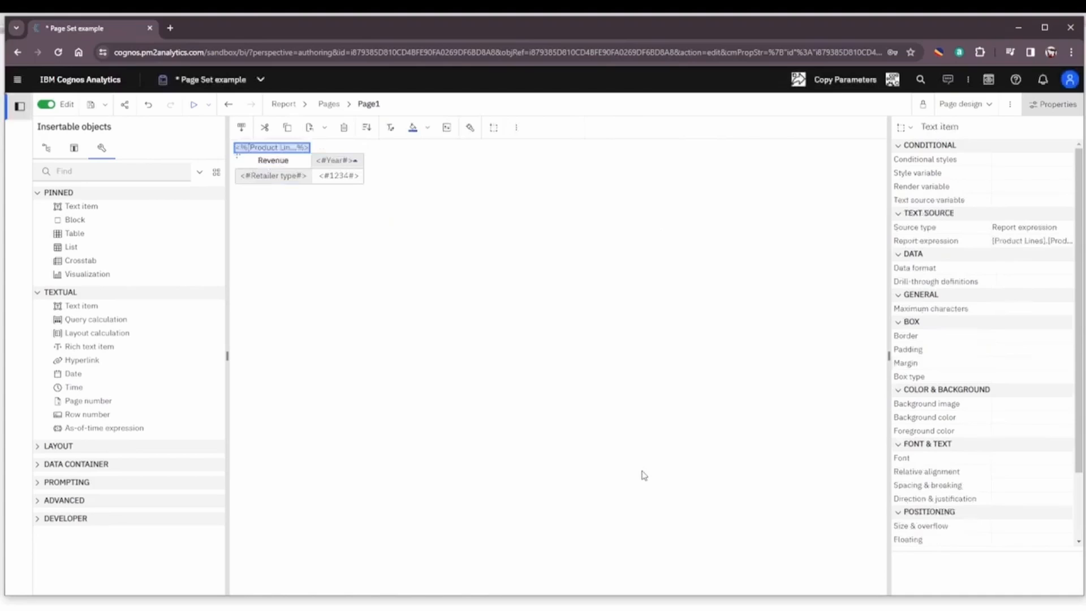
{"action": "mouse_move", "coordinate": [399, 319]}
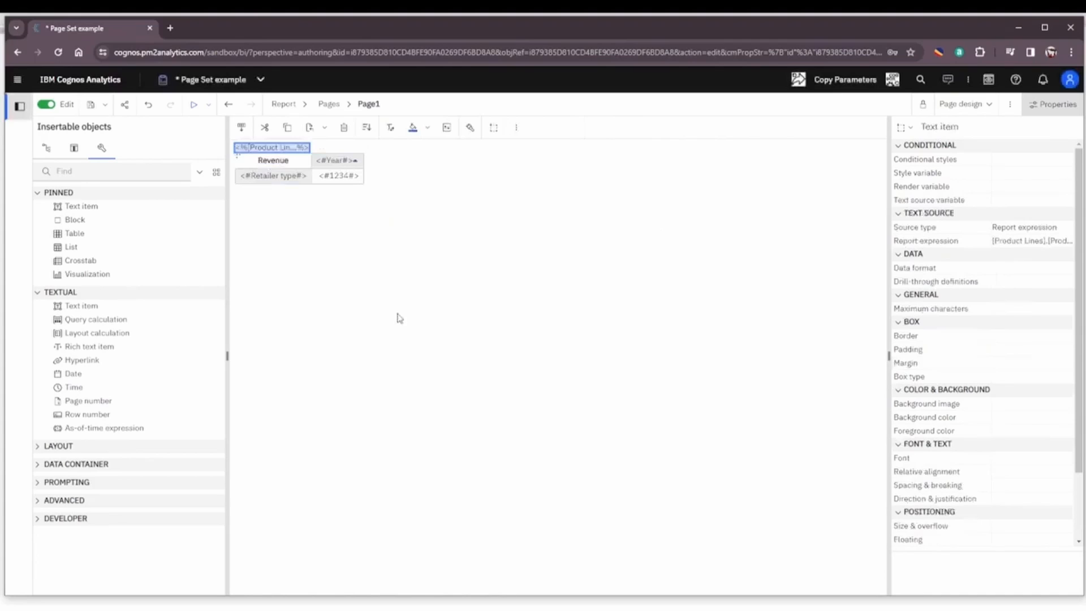
{"action": "mouse_move", "coordinate": [996, 448]}
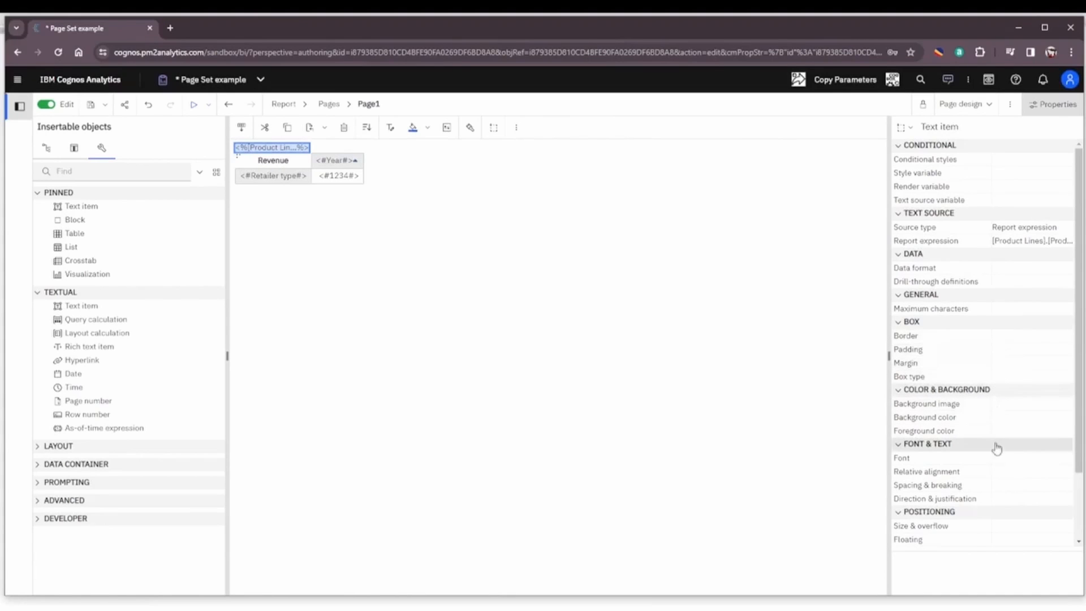
Step: Set the product-line heading font to Bold at 12pt
{"action": "left_click", "coordinate": [901, 457]}
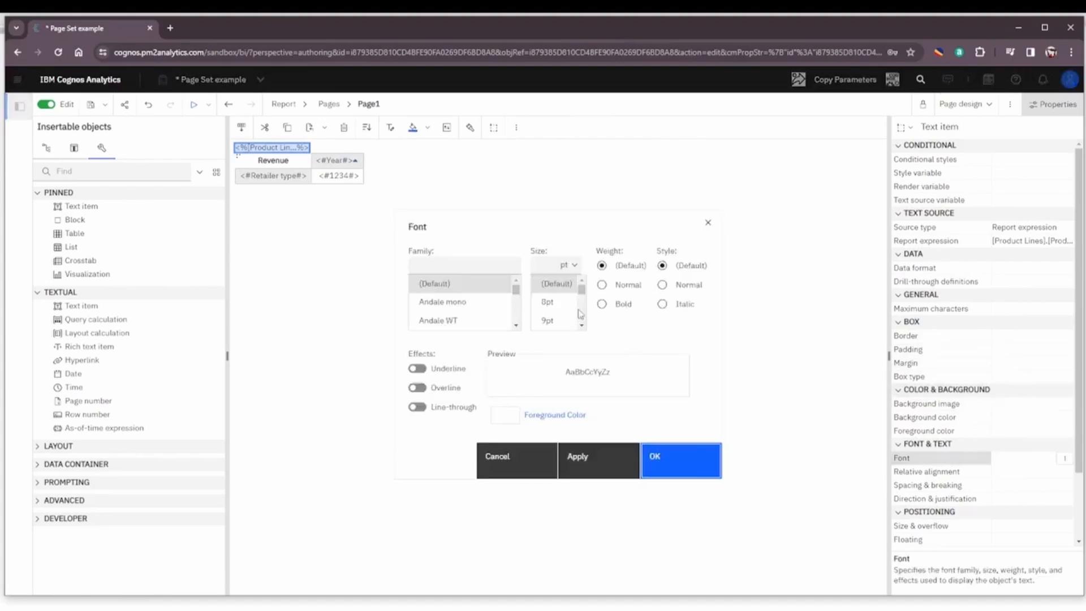
{"action": "left_click", "coordinate": [602, 303]}
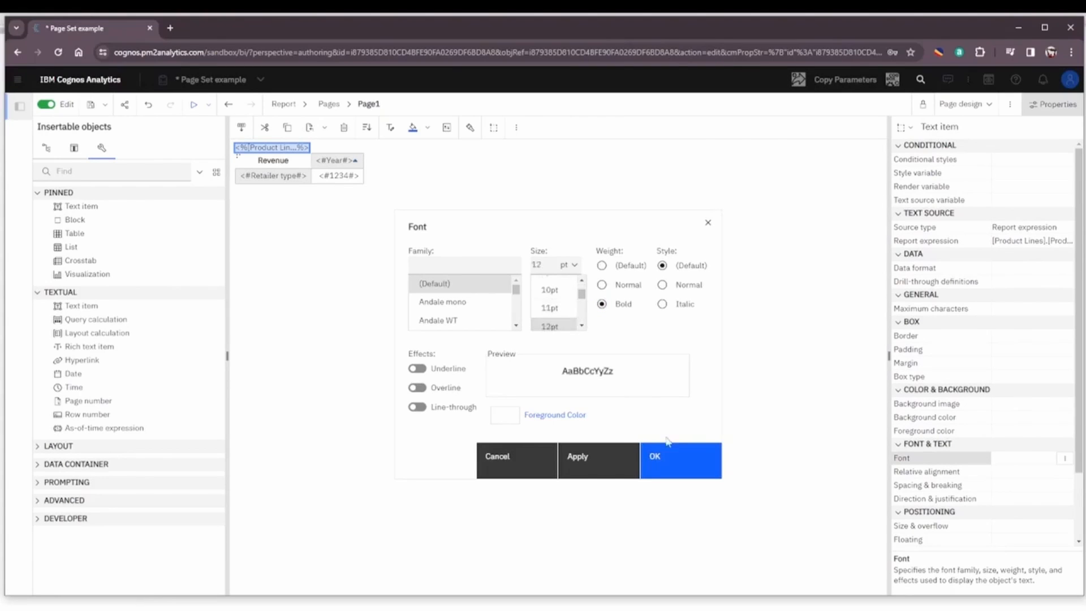
{"action": "left_click", "coordinate": [679, 459]}
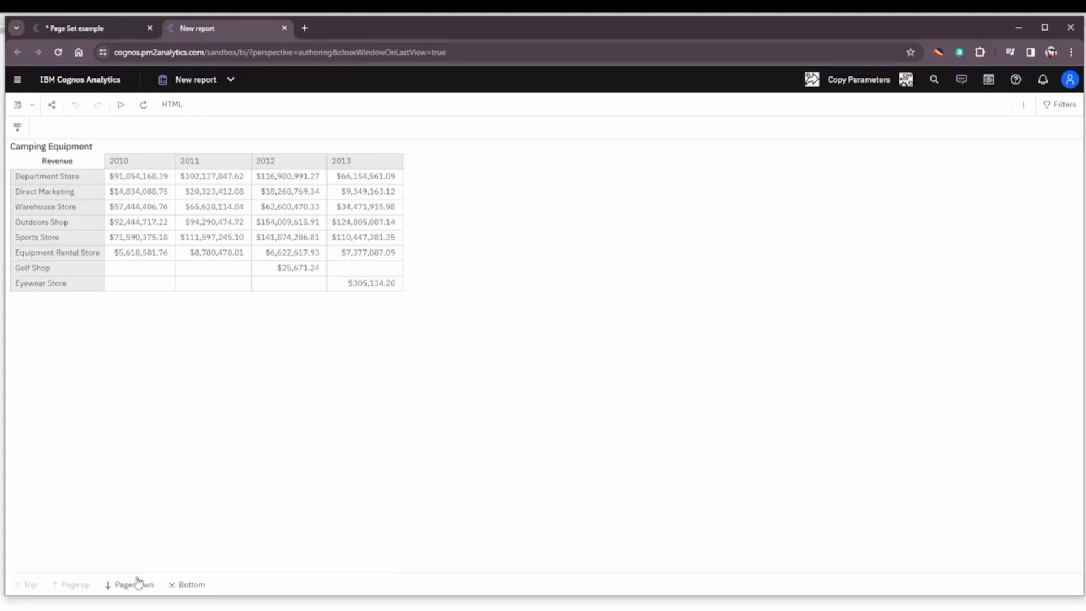
Step: Step through the Camping Equipment, Golf Equipment and Outdoor Protection output pages
{"action": "left_click", "coordinate": [129, 584]}
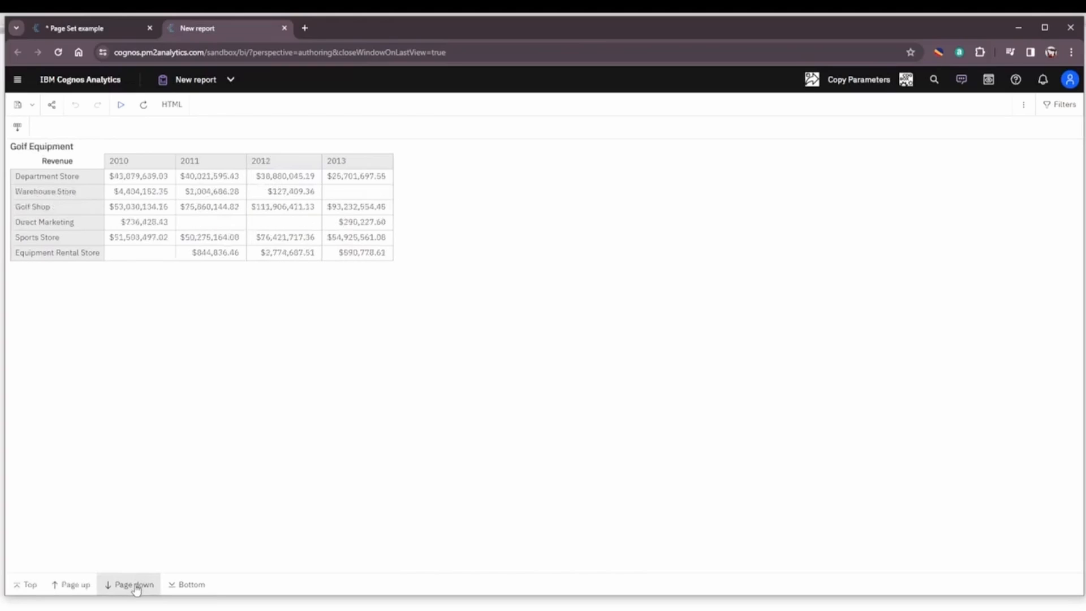
{"action": "left_click", "coordinate": [130, 584]}
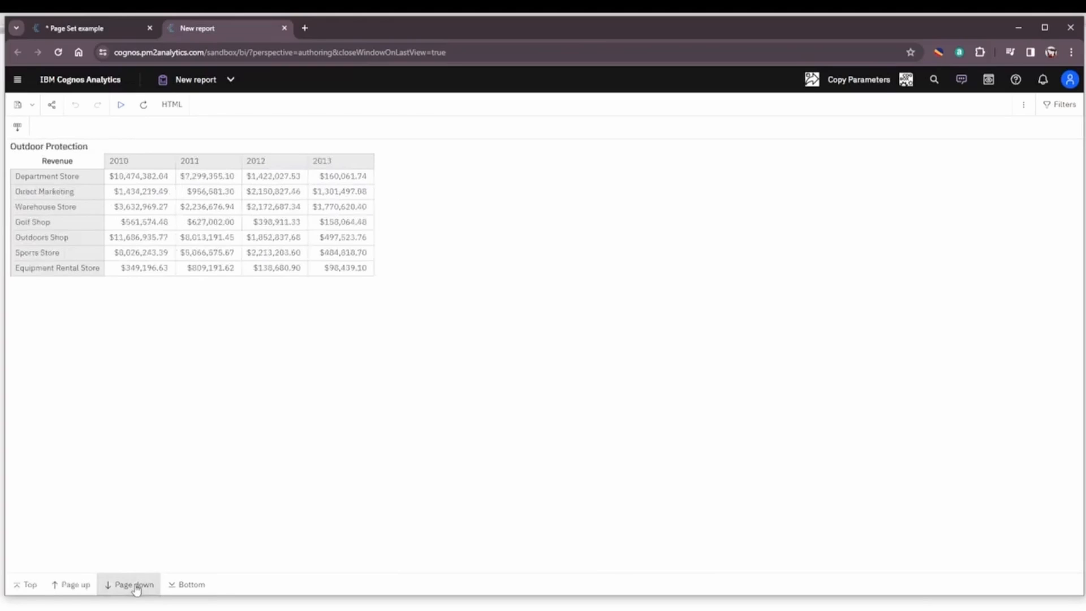
{"action": "left_click", "coordinate": [132, 585]}
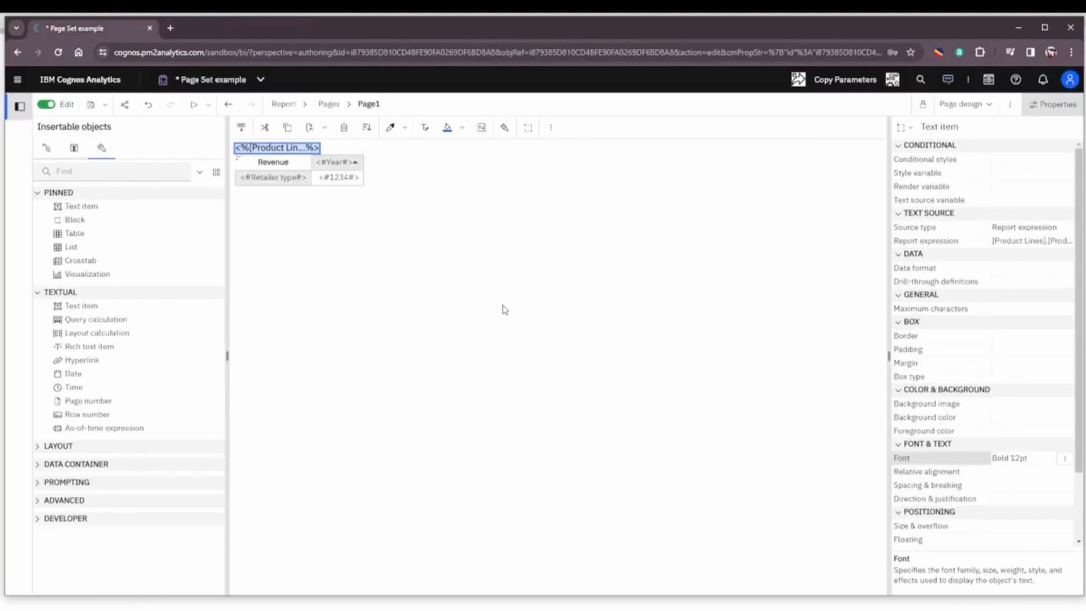
{"action": "mouse_move", "coordinate": [442, 266]}
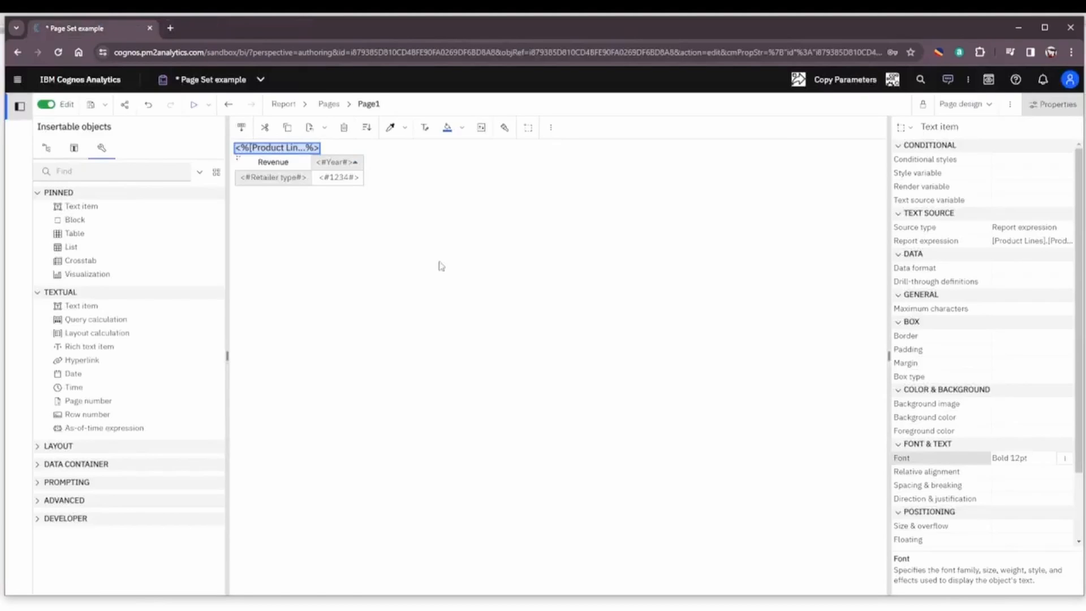
Step: Show the page set structure and run the report to Excel, one sheet per product line
{"action": "left_click", "coordinate": [283, 103]}
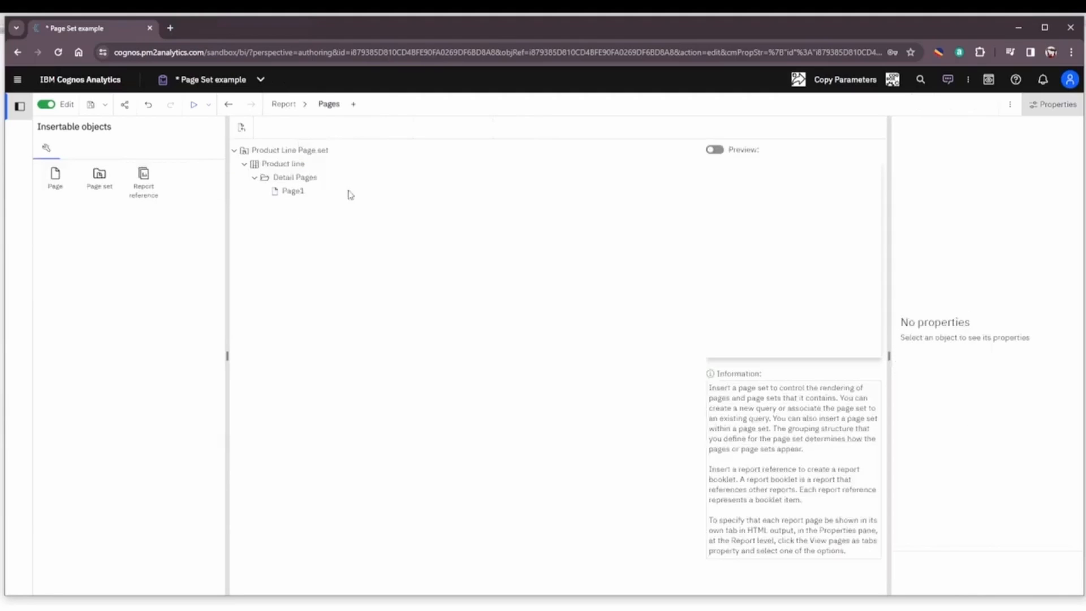
{"action": "mouse_move", "coordinate": [456, 349]}
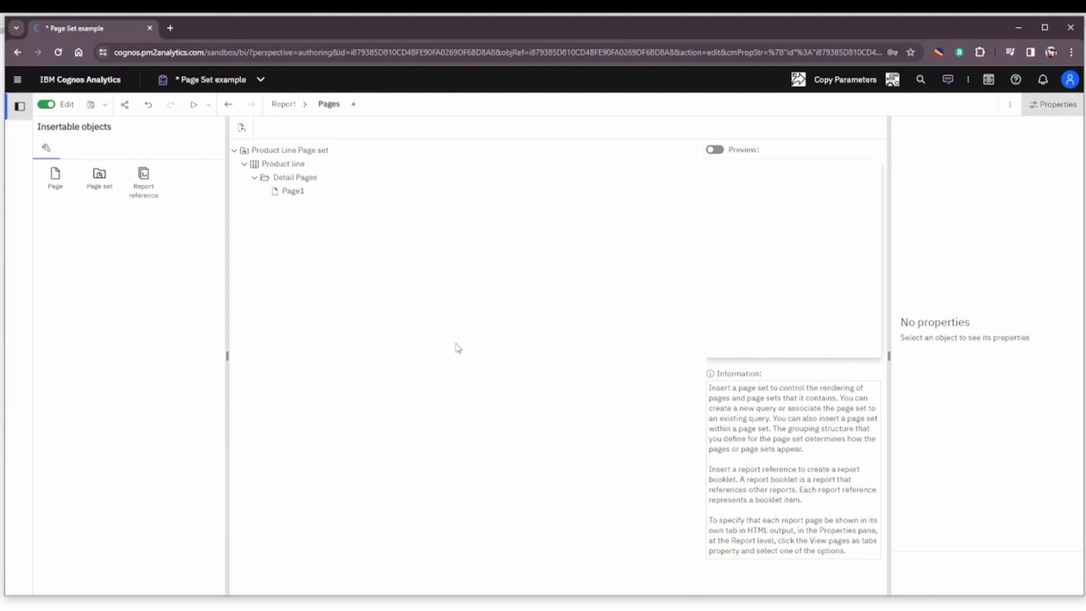
{"action": "mouse_move", "coordinate": [224, 208]}
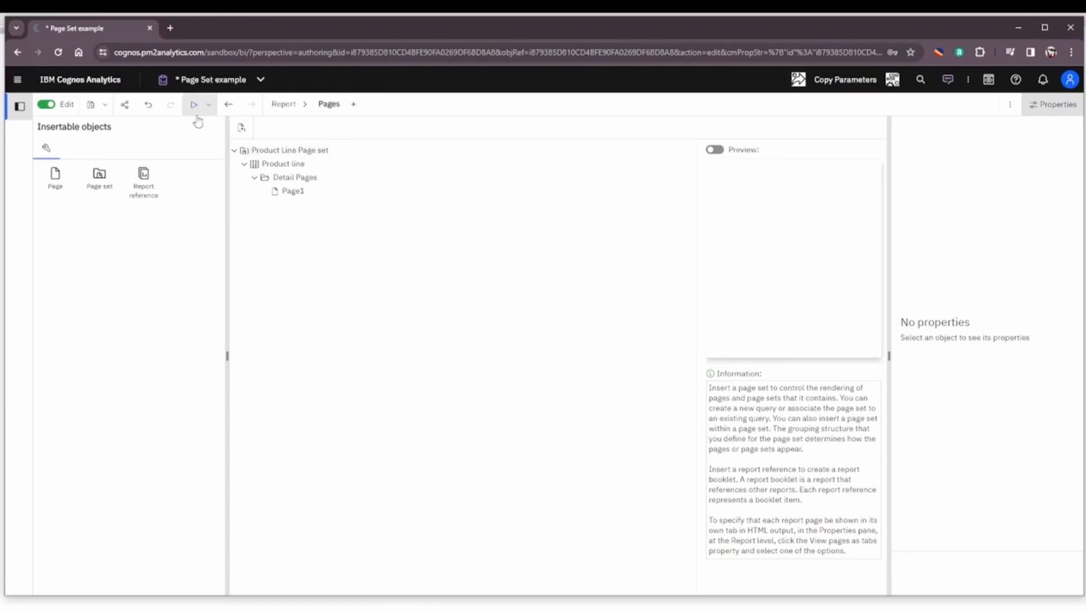
{"action": "mouse_move", "coordinate": [208, 106]}
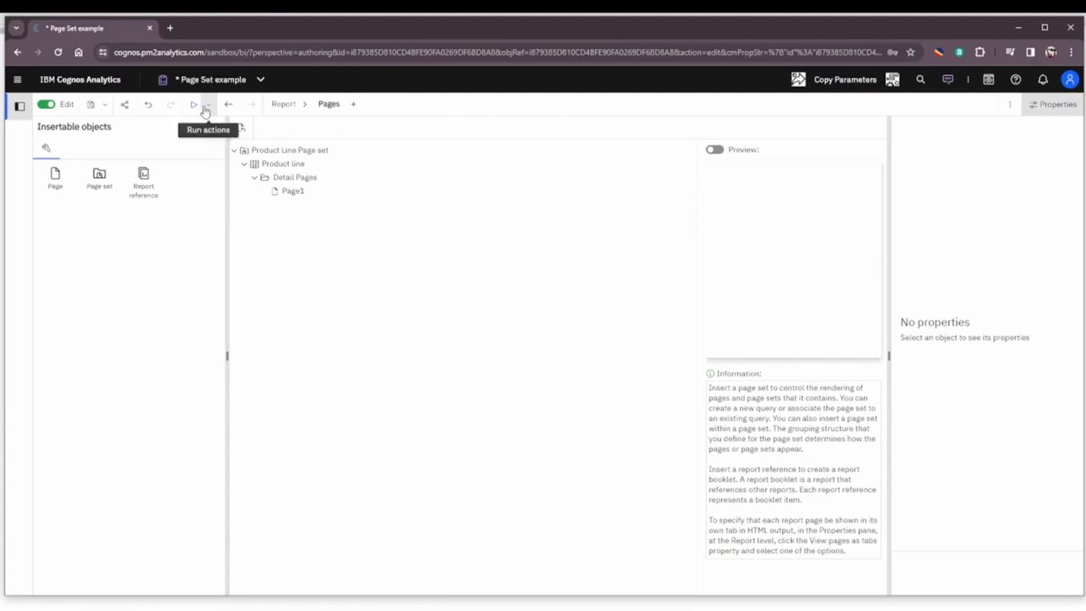
{"action": "left_click", "coordinate": [207, 104]}
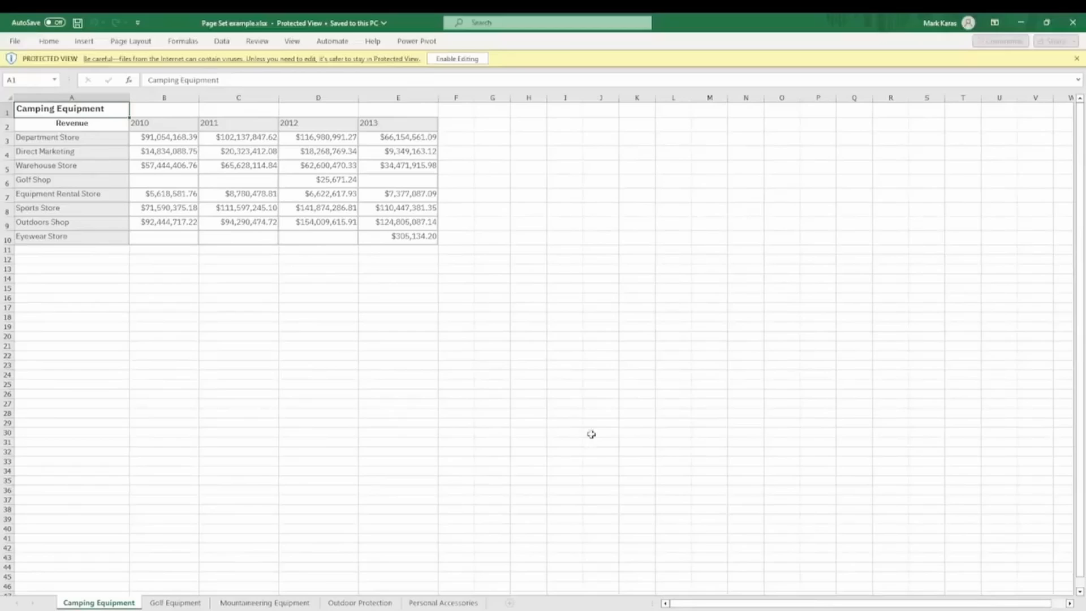
{"action": "left_click", "coordinate": [174, 602]}
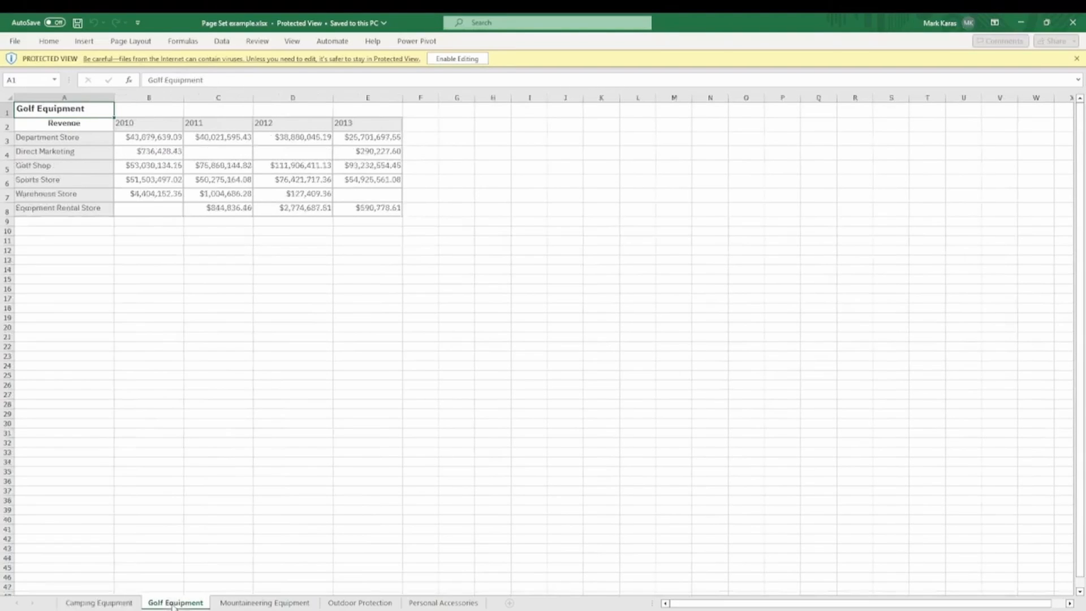
{"action": "left_click", "coordinate": [361, 602]}
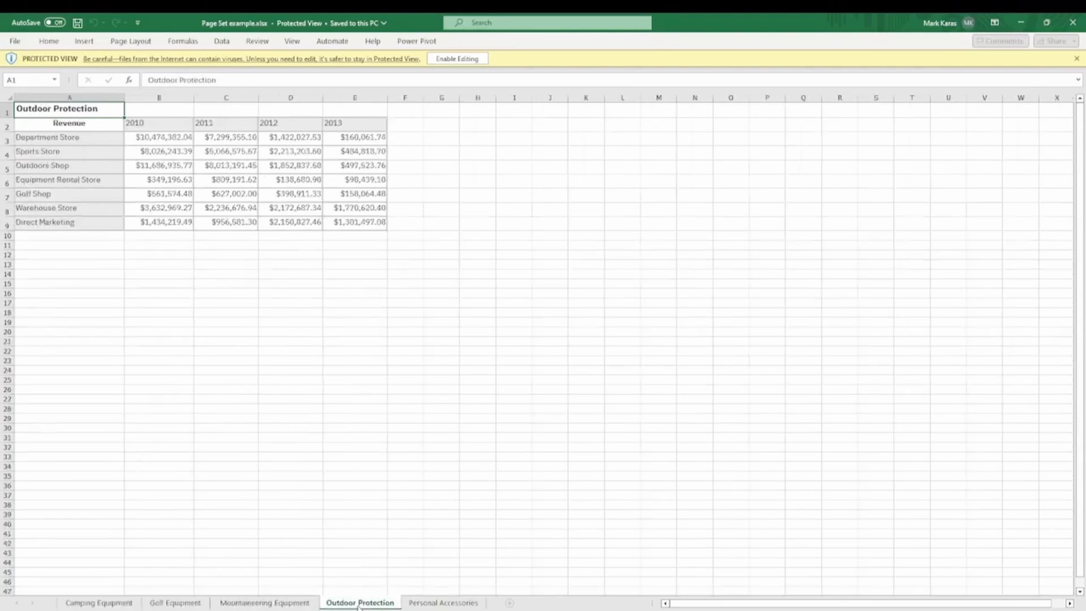
{"action": "left_click", "coordinate": [100, 602]}
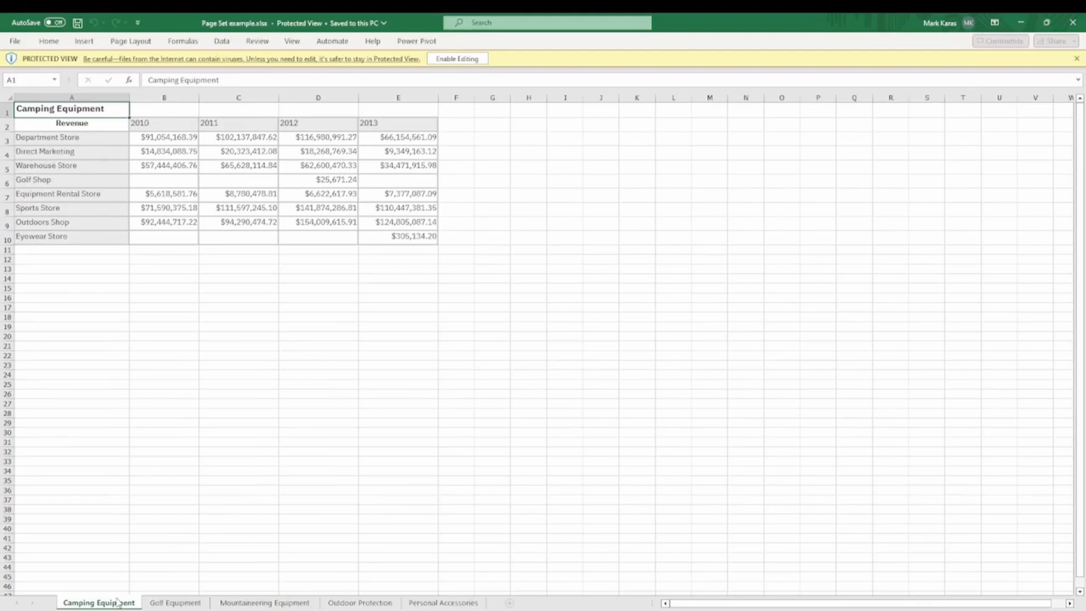
{"action": "mouse_move", "coordinate": [247, 400]}
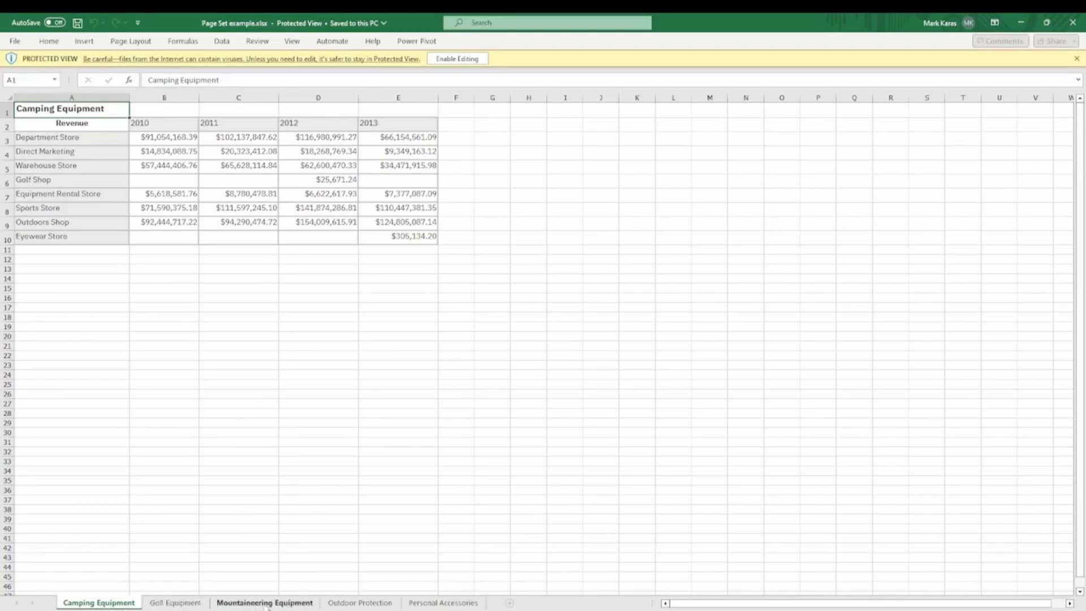
{"action": "mouse_move", "coordinate": [309, 371]}
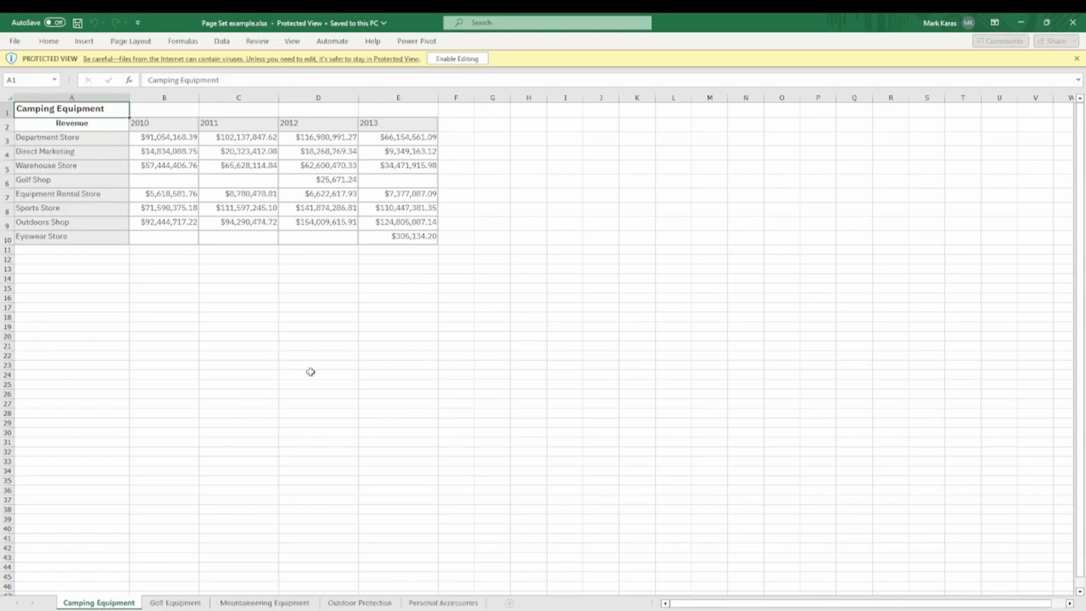
{"action": "mouse_move", "coordinate": [135, 353]}
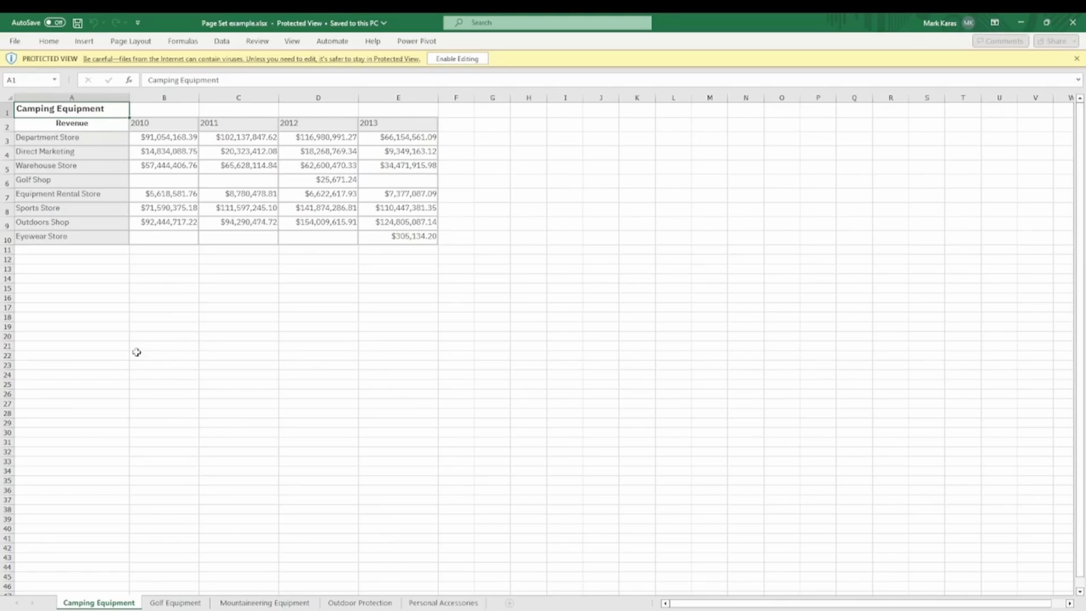
{"action": "mouse_move", "coordinate": [162, 356]}
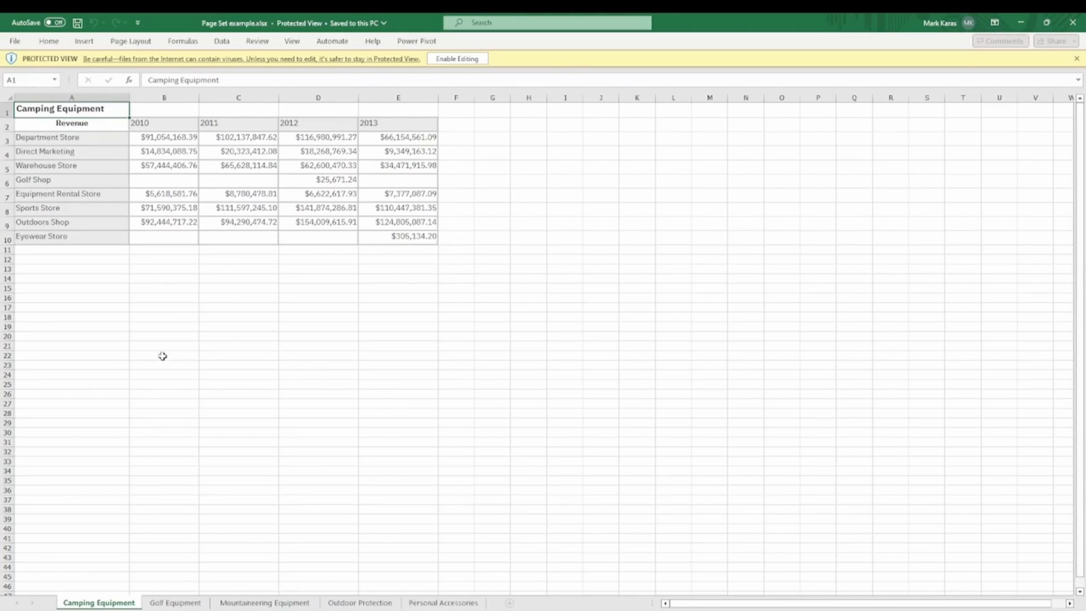
{"action": "mouse_move", "coordinate": [102, 602]}
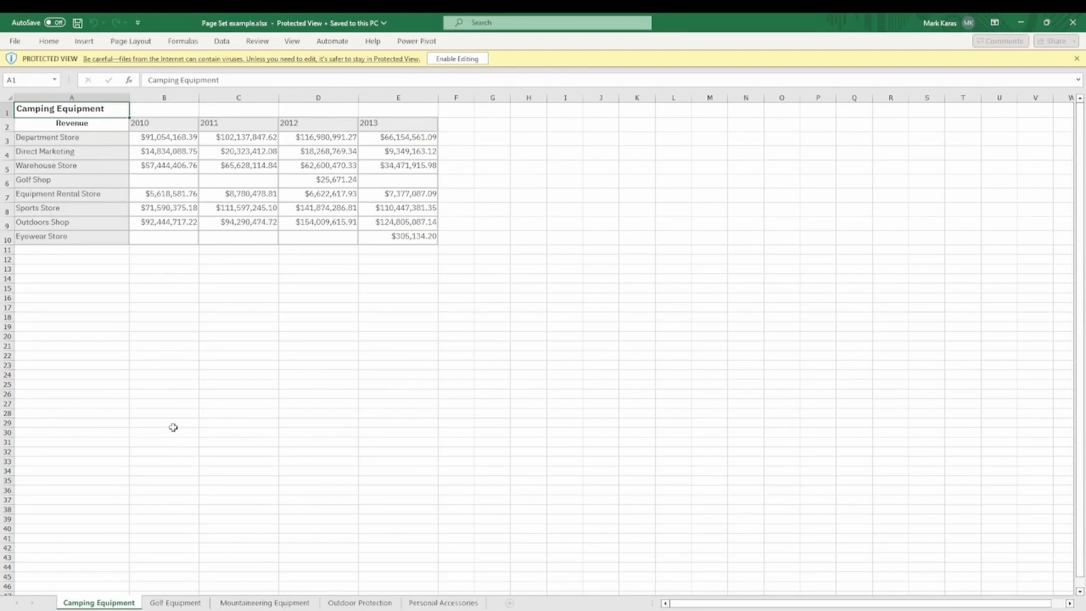
{"action": "mouse_move", "coordinate": [213, 323]}
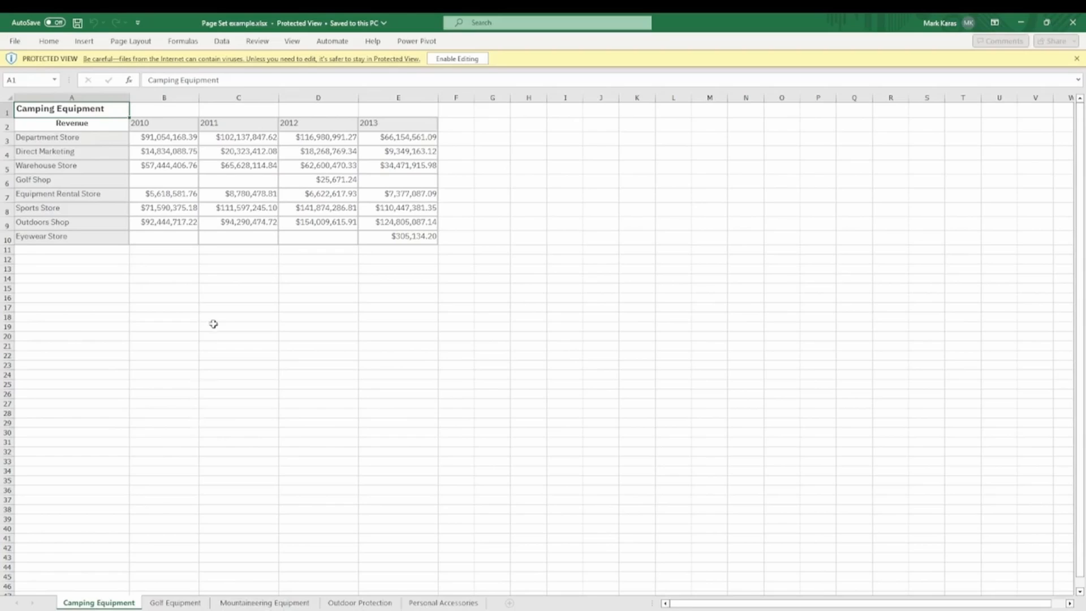
{"action": "mouse_move", "coordinate": [380, 290]}
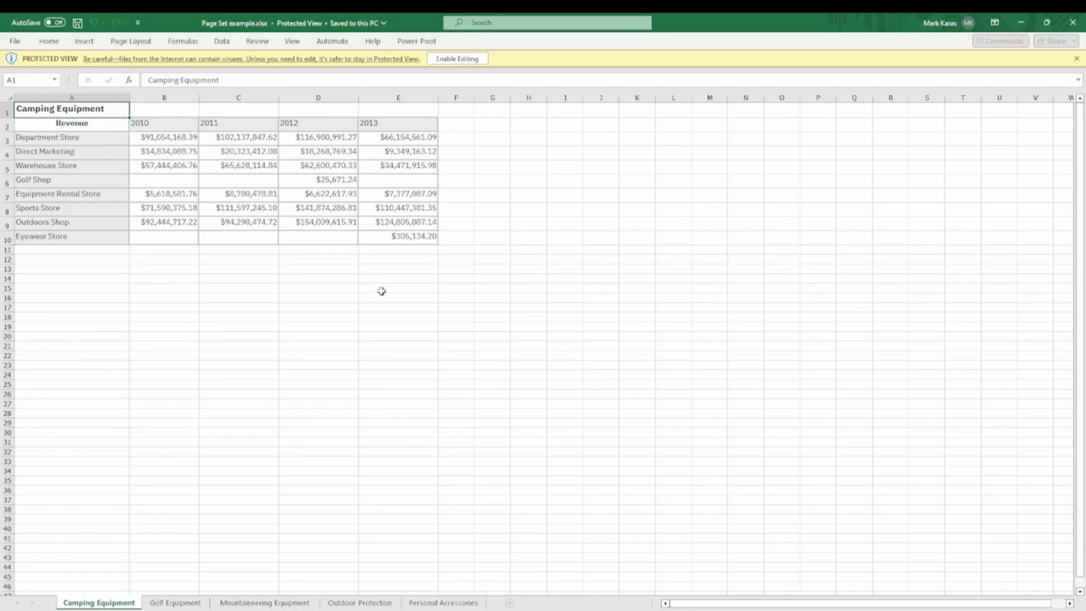
{"action": "mouse_move", "coordinate": [389, 292]}
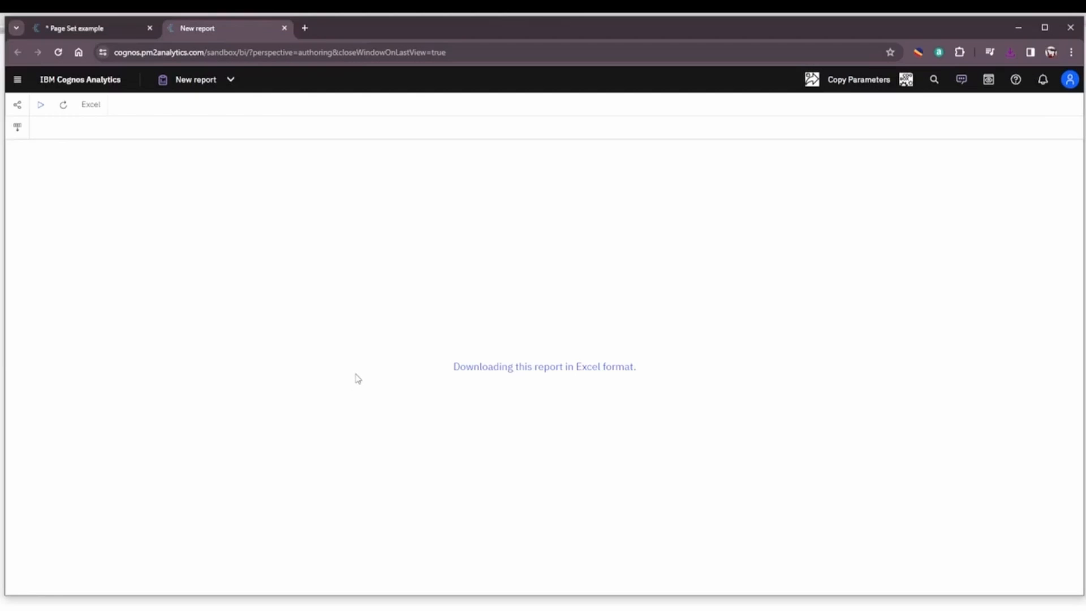
{"action": "mouse_move", "coordinate": [346, 373]}
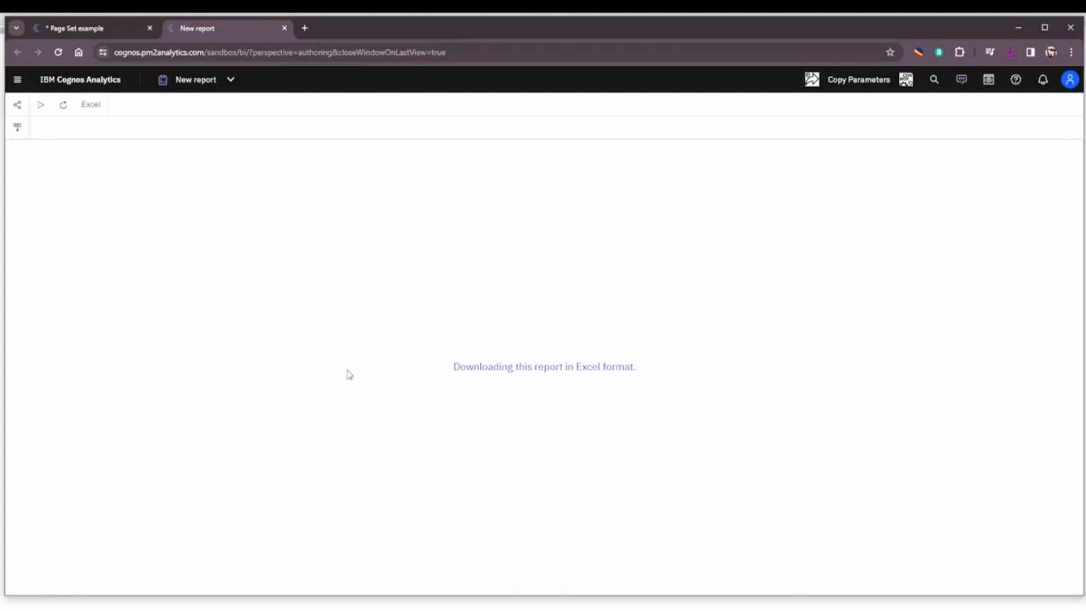
{"action": "mouse_move", "coordinate": [346, 371]}
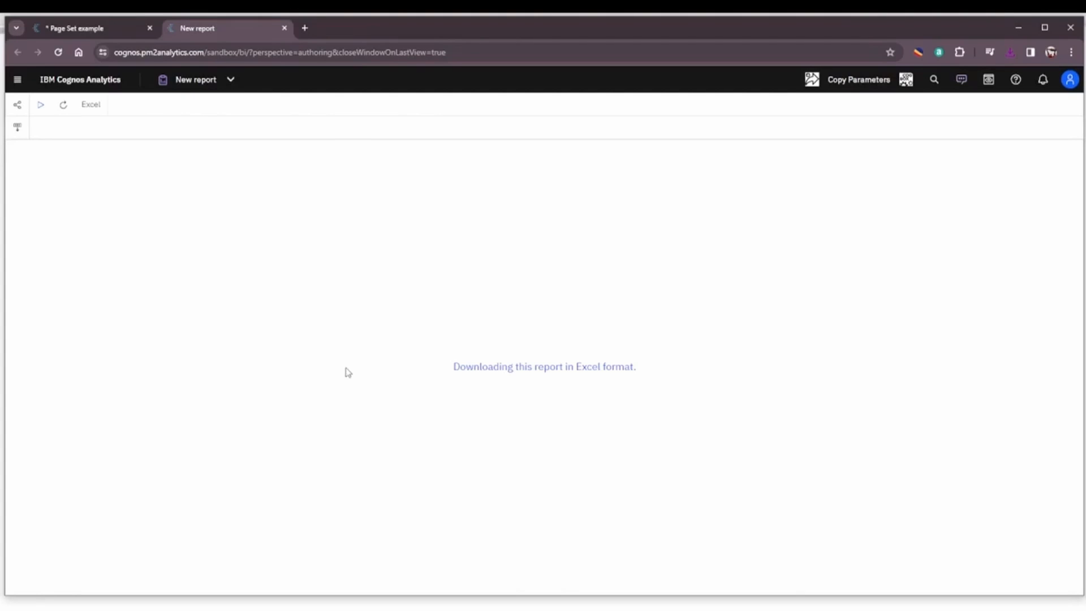